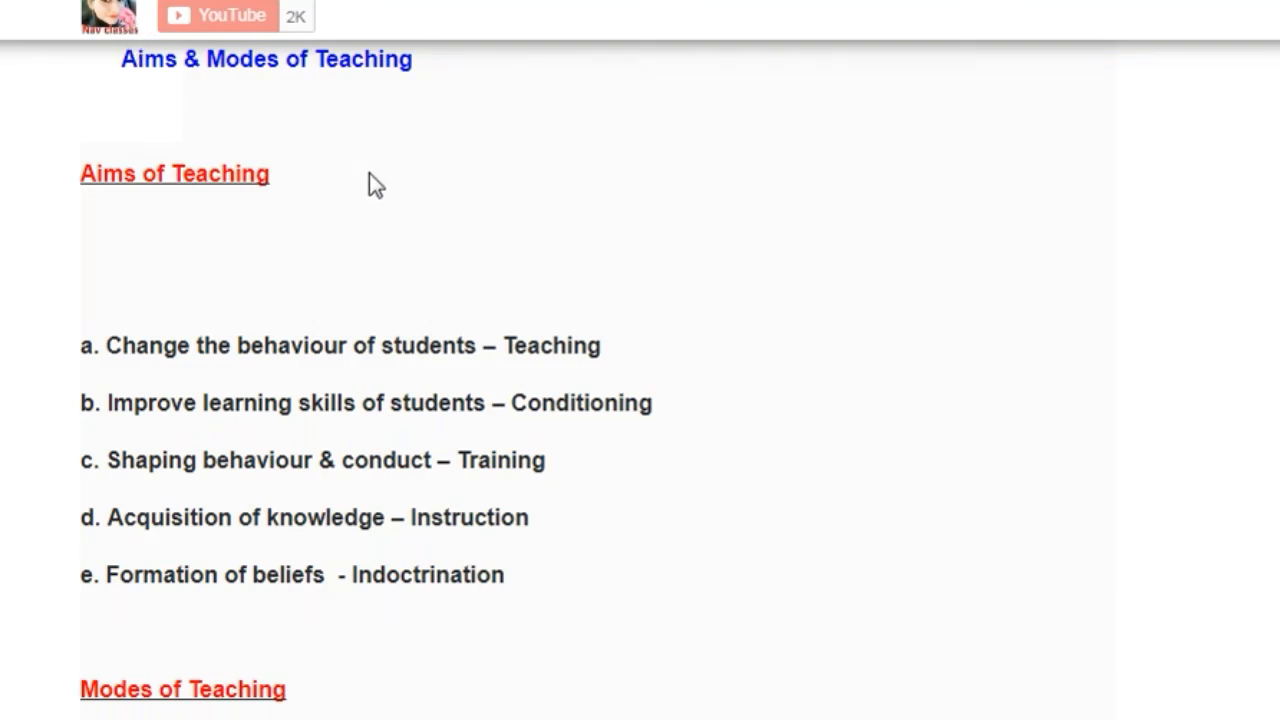
mouse_move(125, 272)
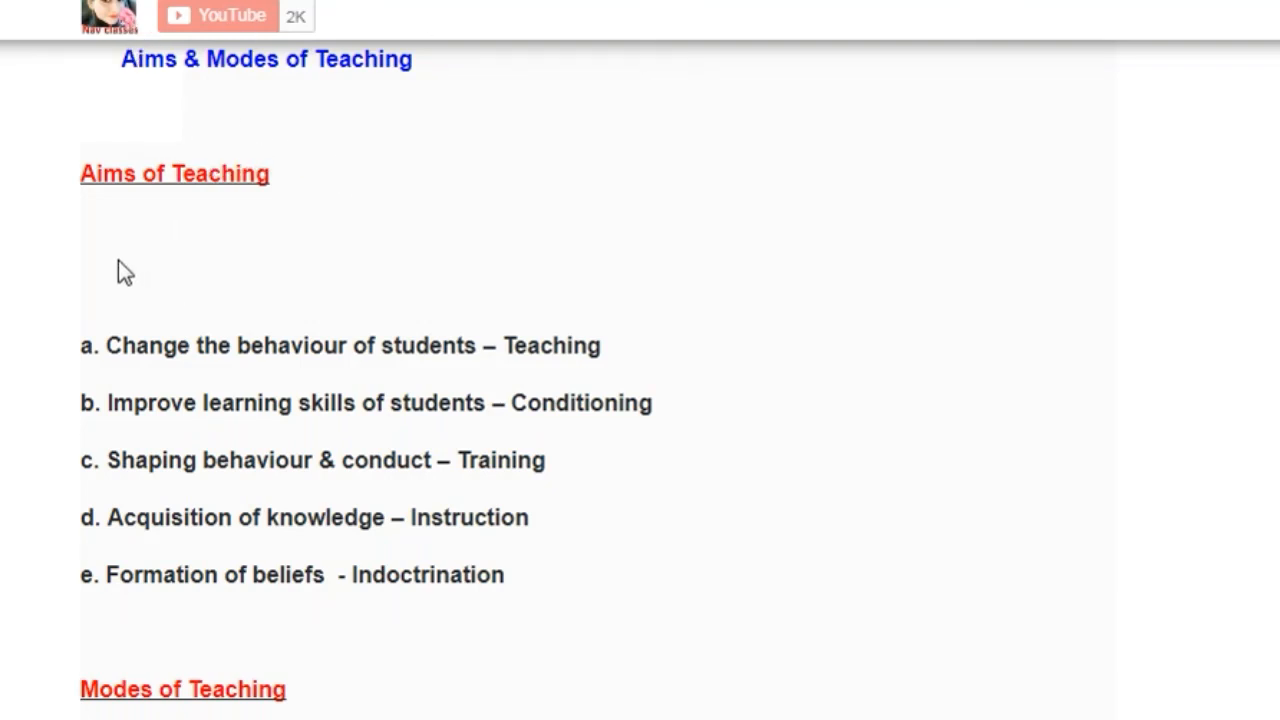
mouse_move(210, 30)
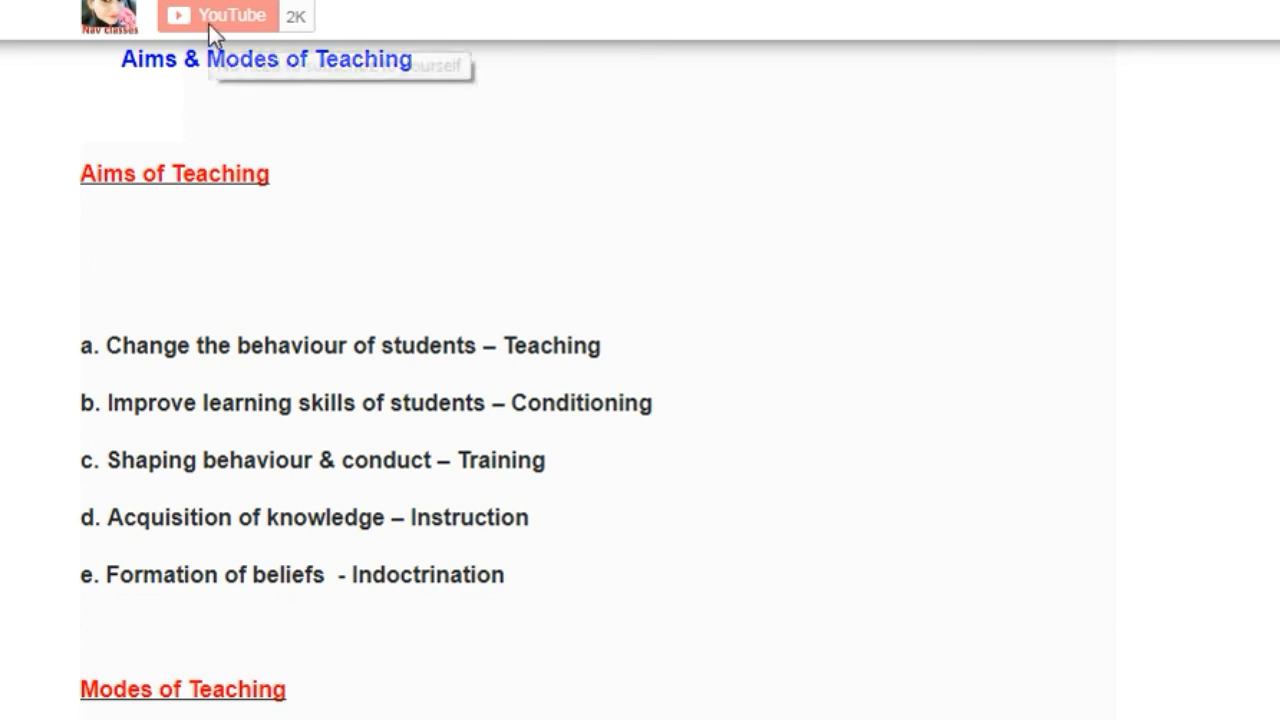
mouse_move(228, 56)
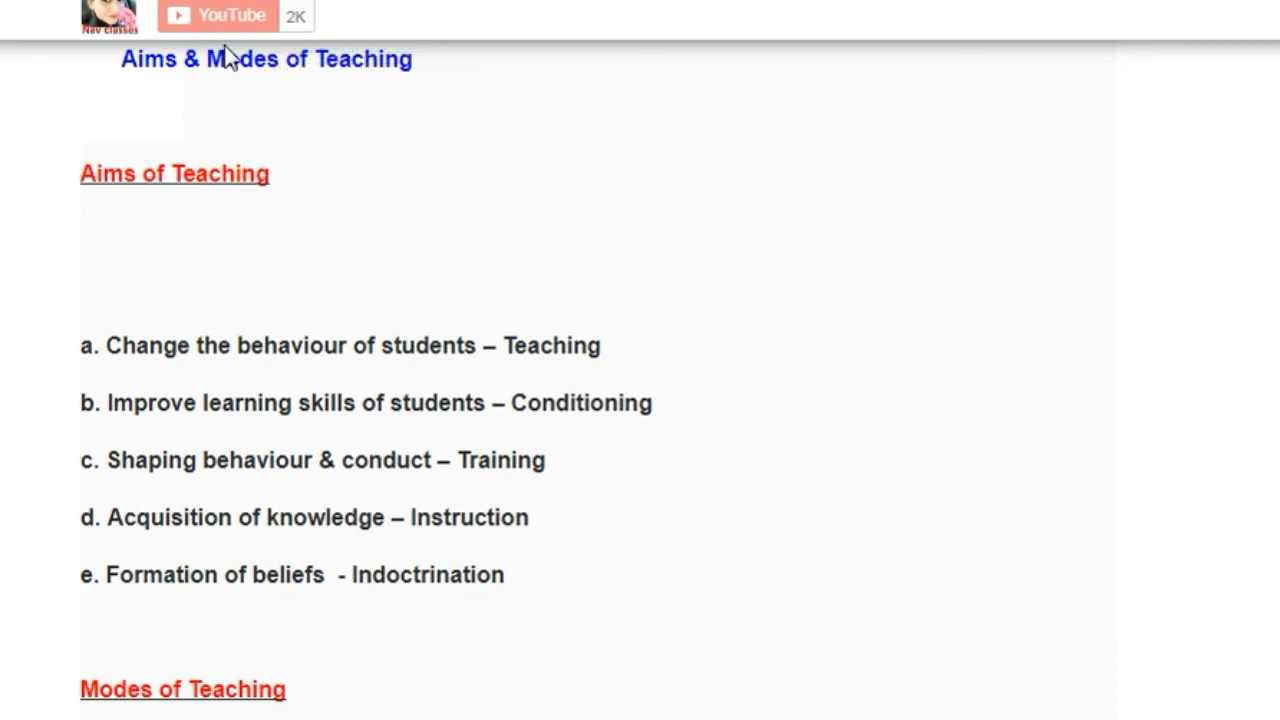
mouse_move(330, 145)
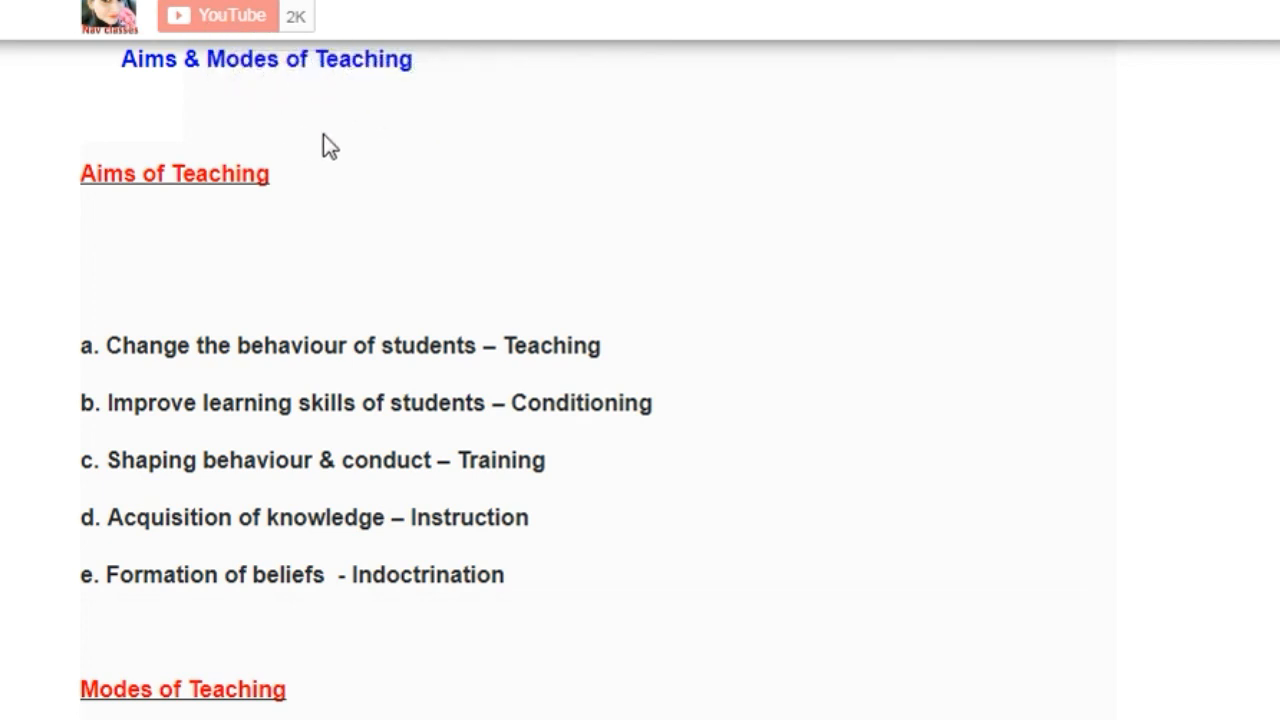
mouse_move(337, 227)
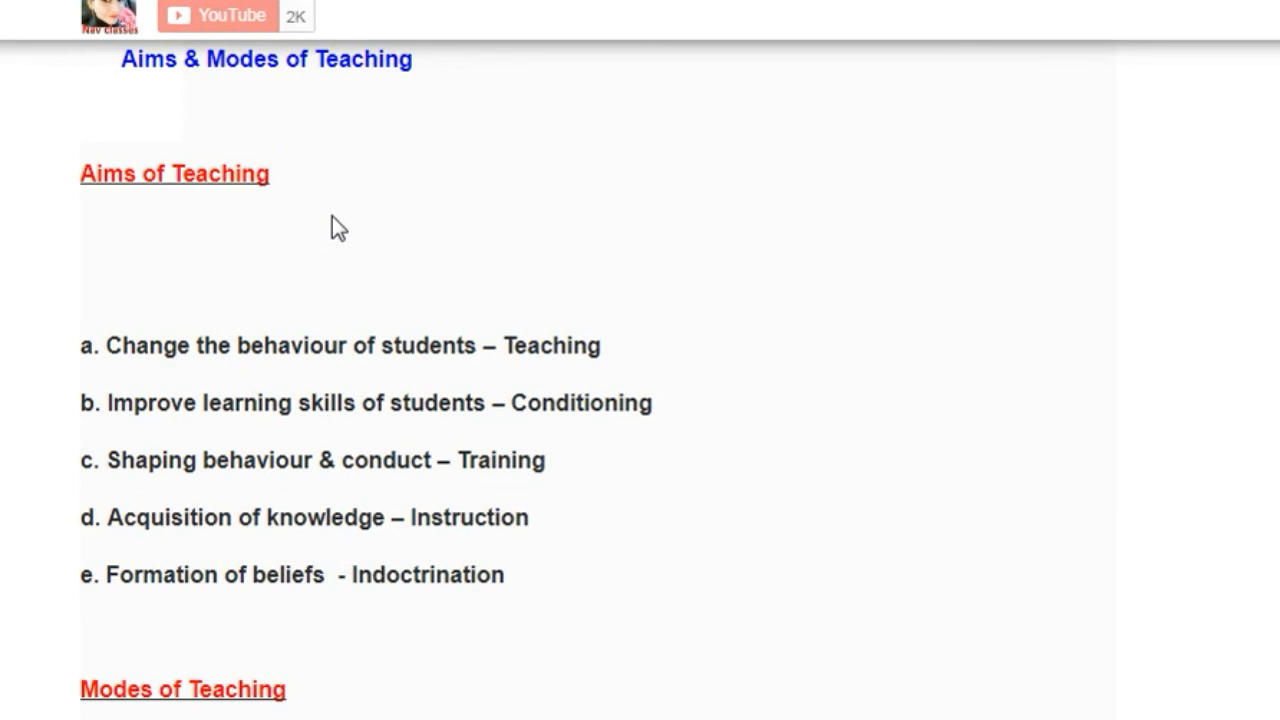
mouse_move(591, 238)
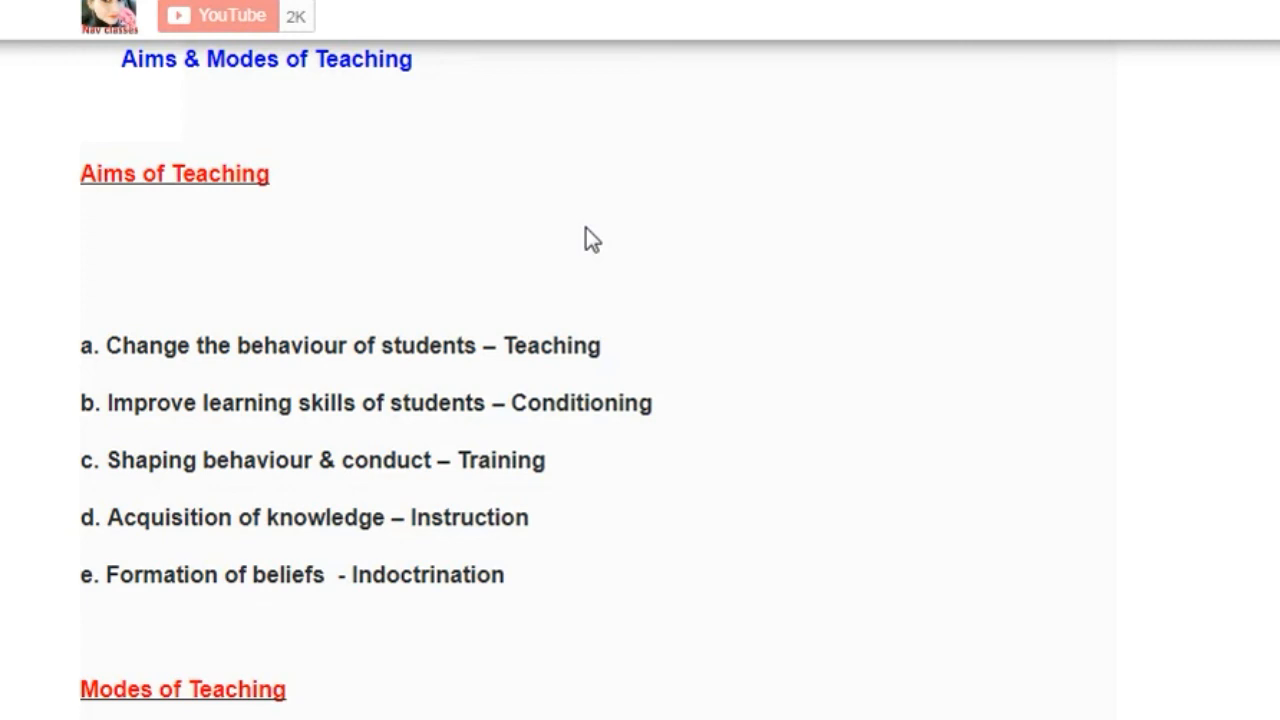
mouse_move(600, 490)
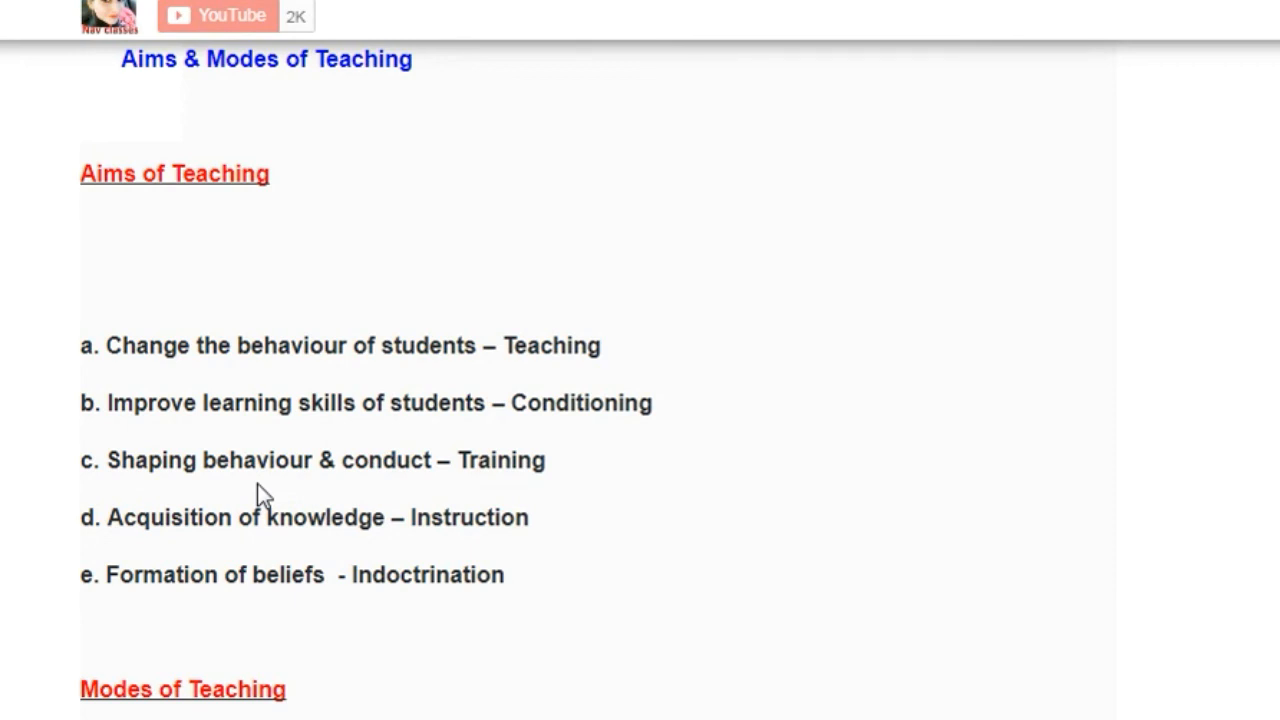
mouse_move(223, 565)
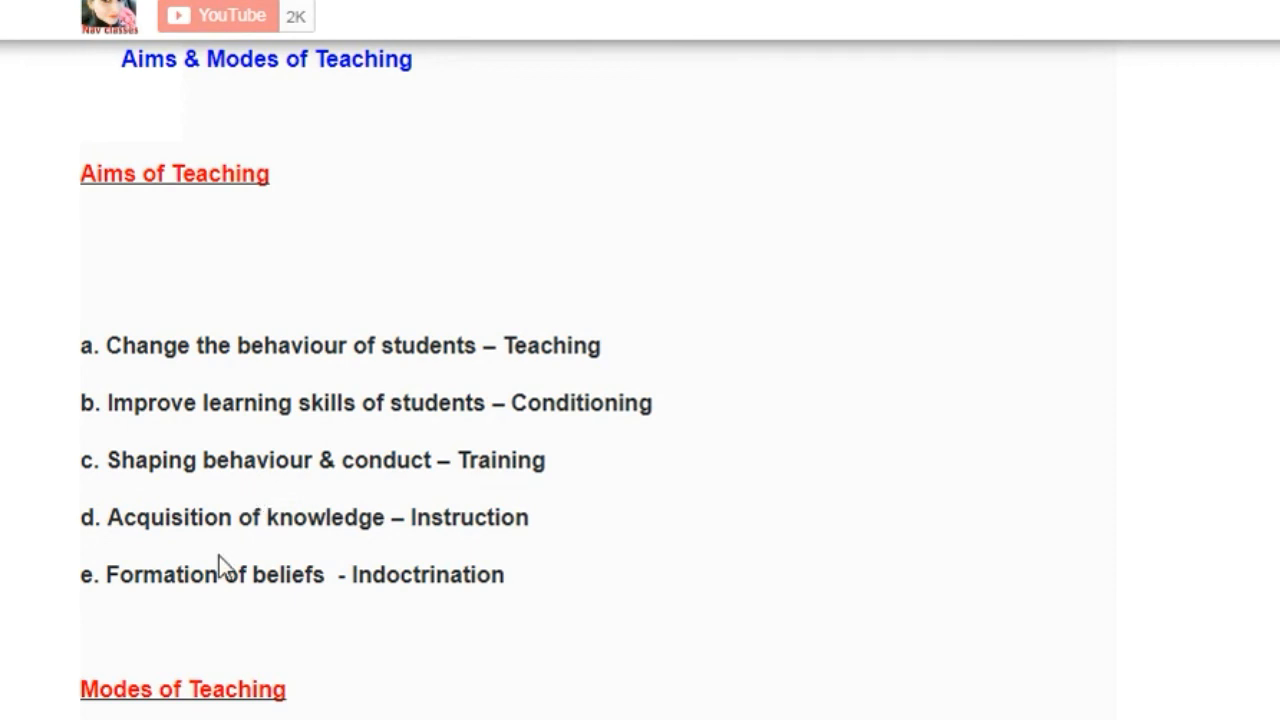
mouse_move(250, 550)
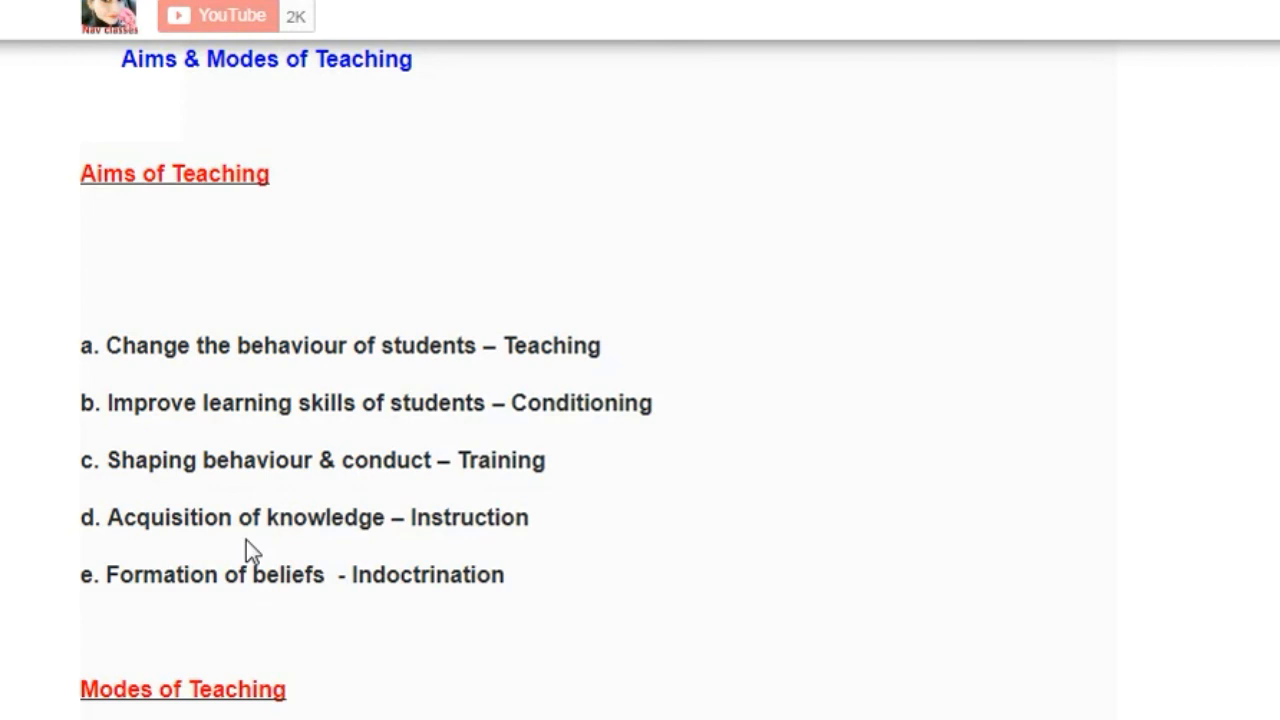
mouse_move(358, 608)
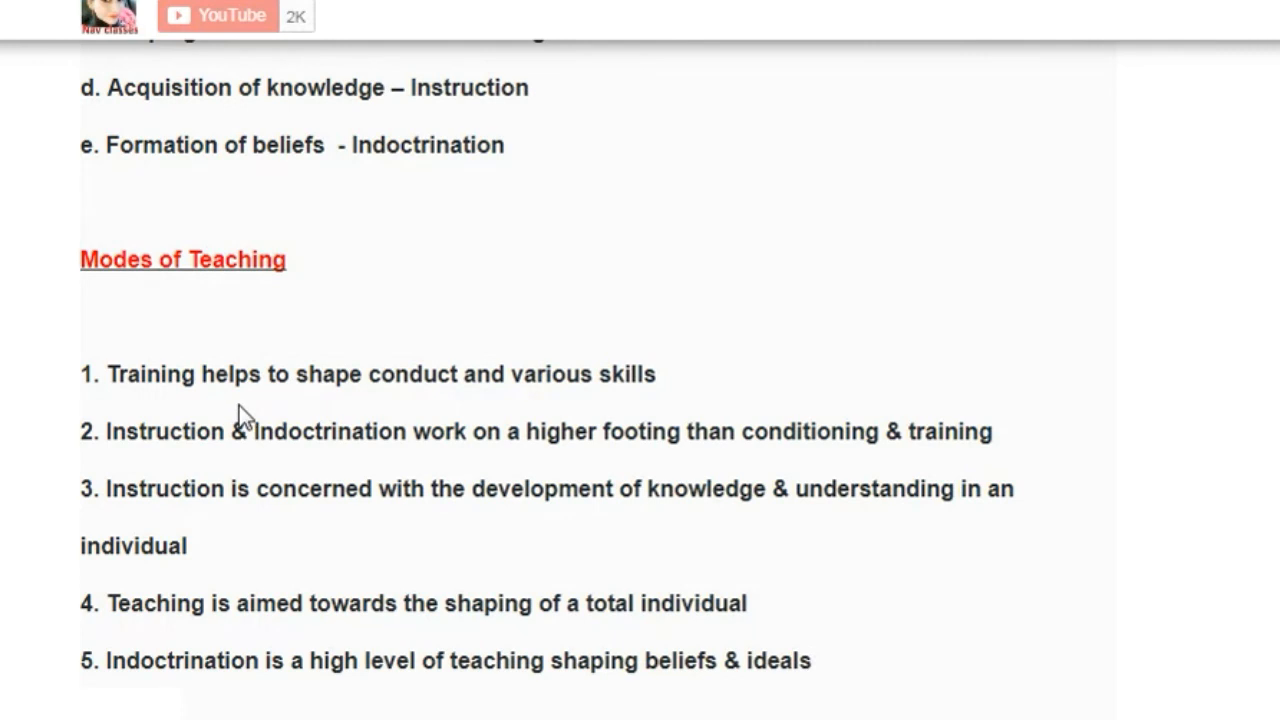
mouse_move(210, 463)
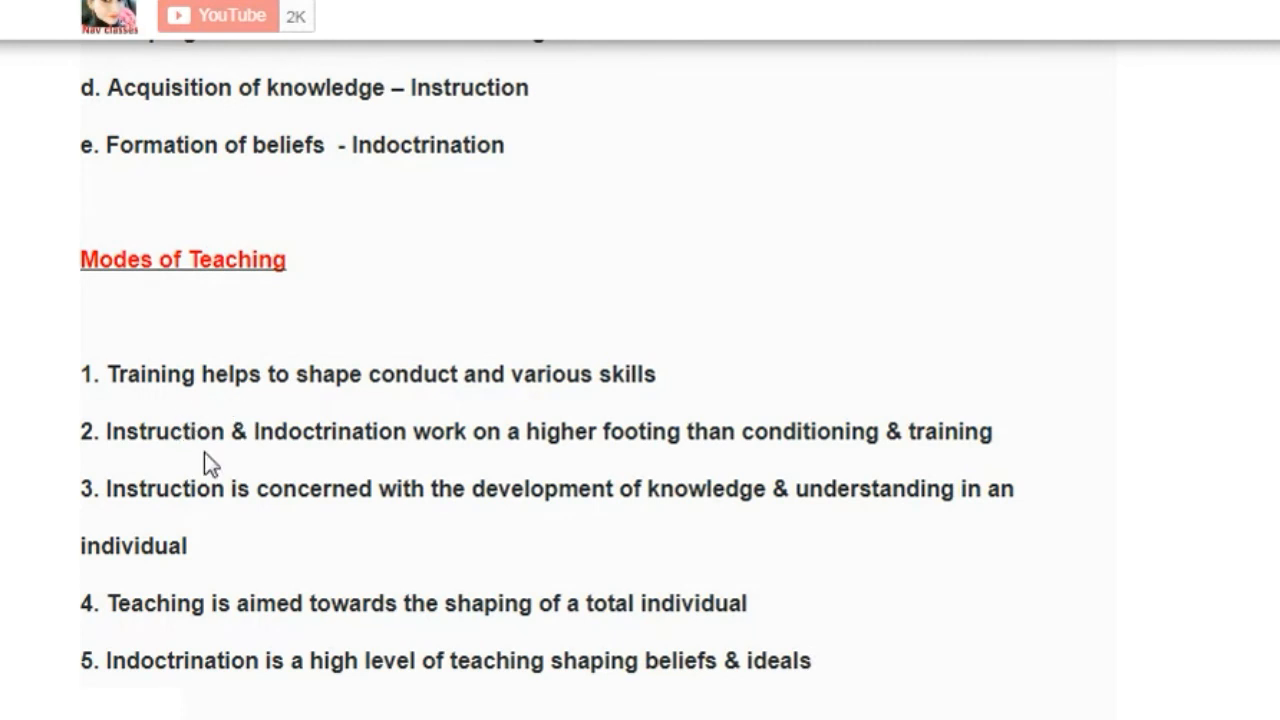
mouse_move(400, 475)
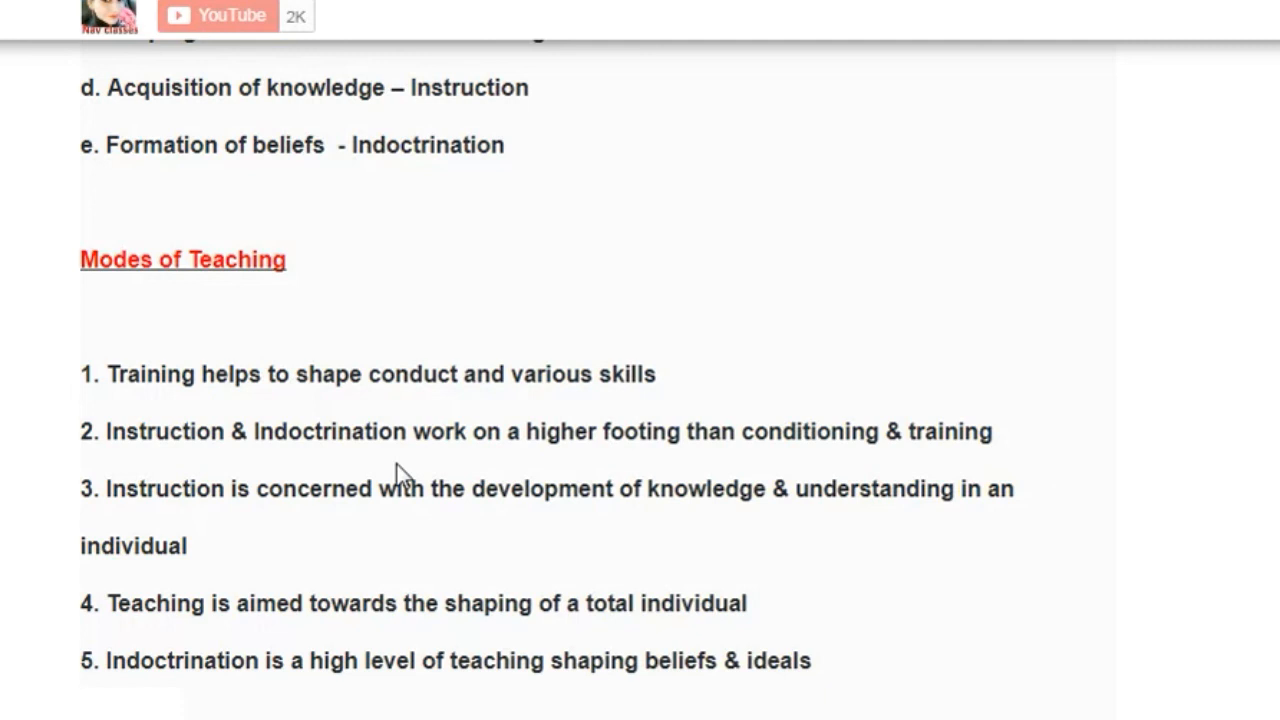
mouse_move(75, 470)
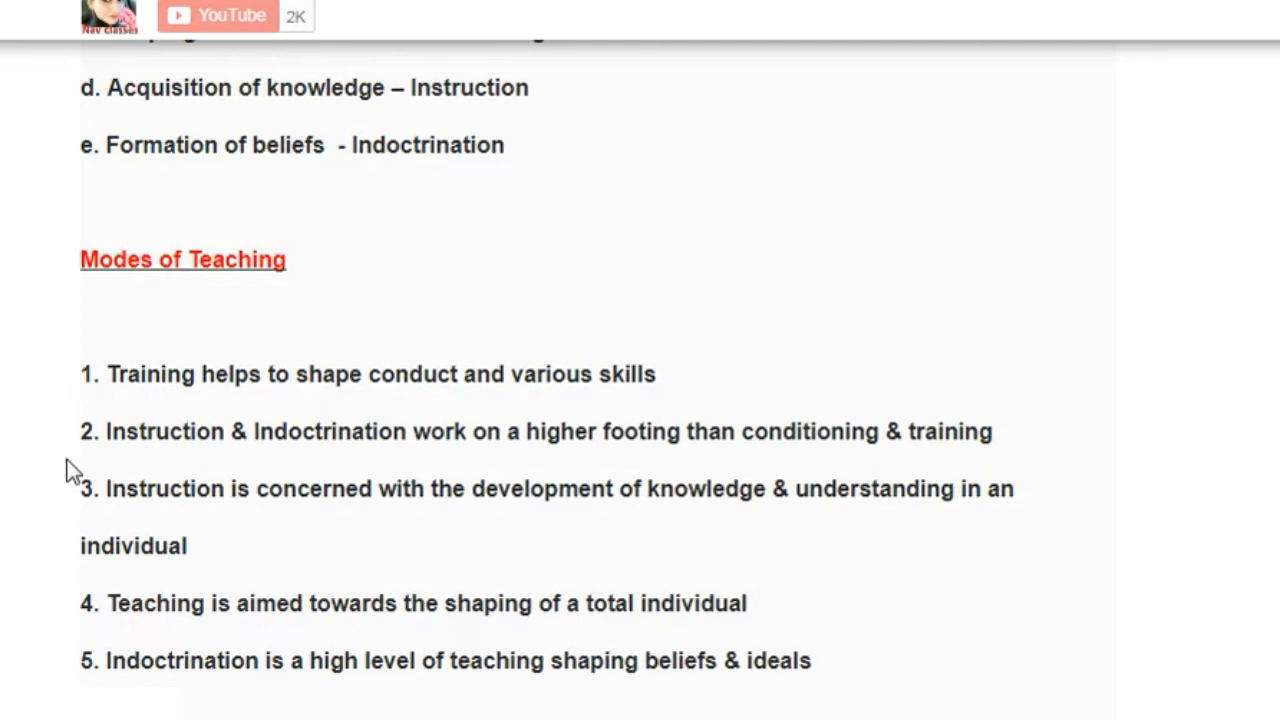
mouse_move(250, 125)
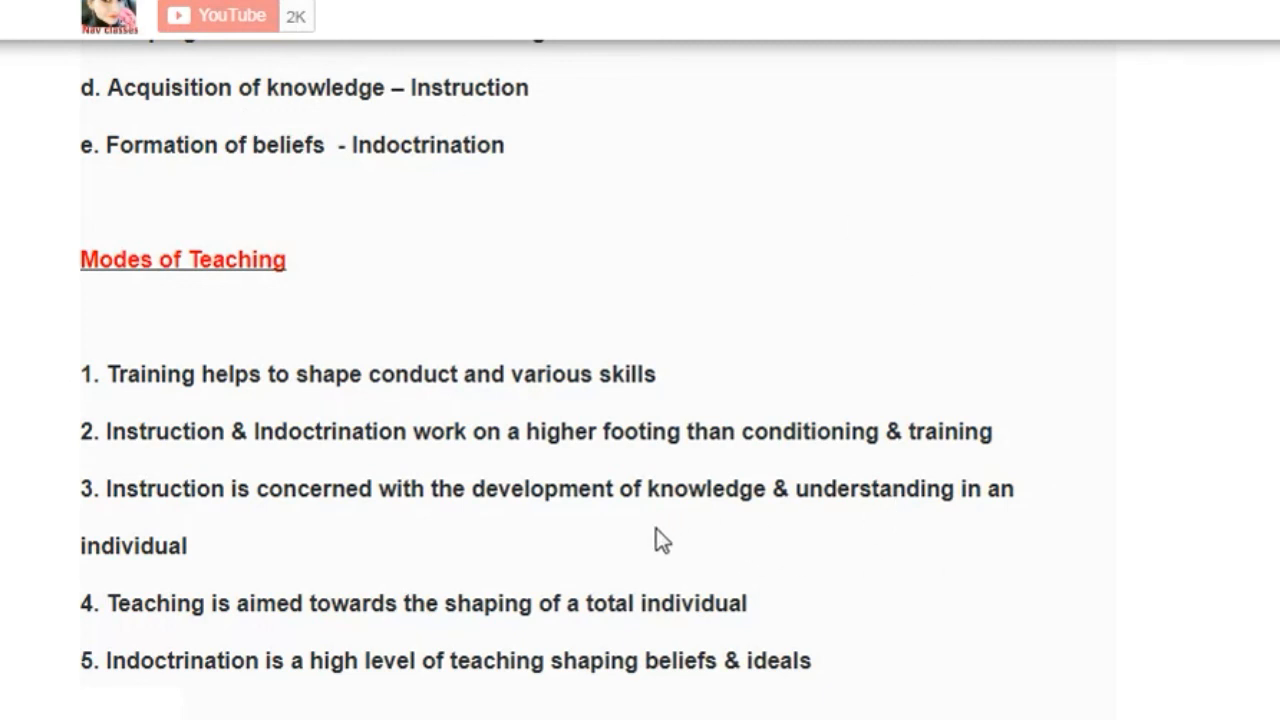
mouse_move(648, 543)
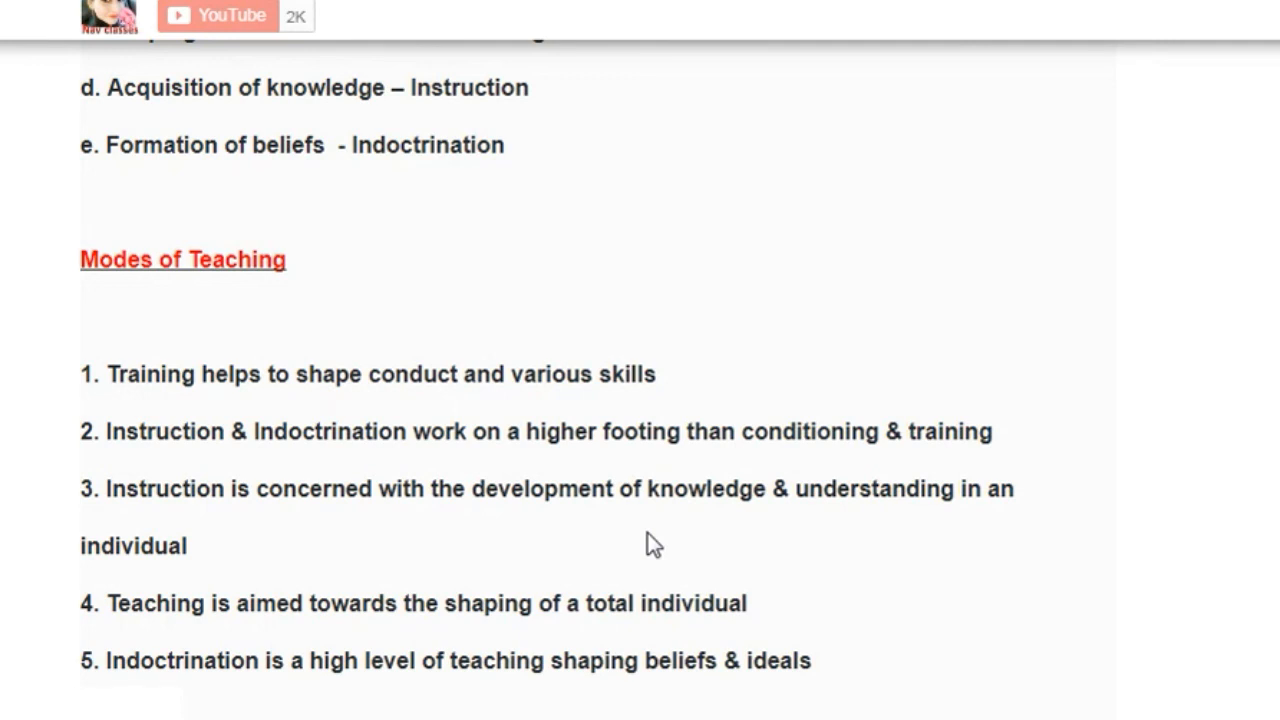
mouse_move(930, 690)
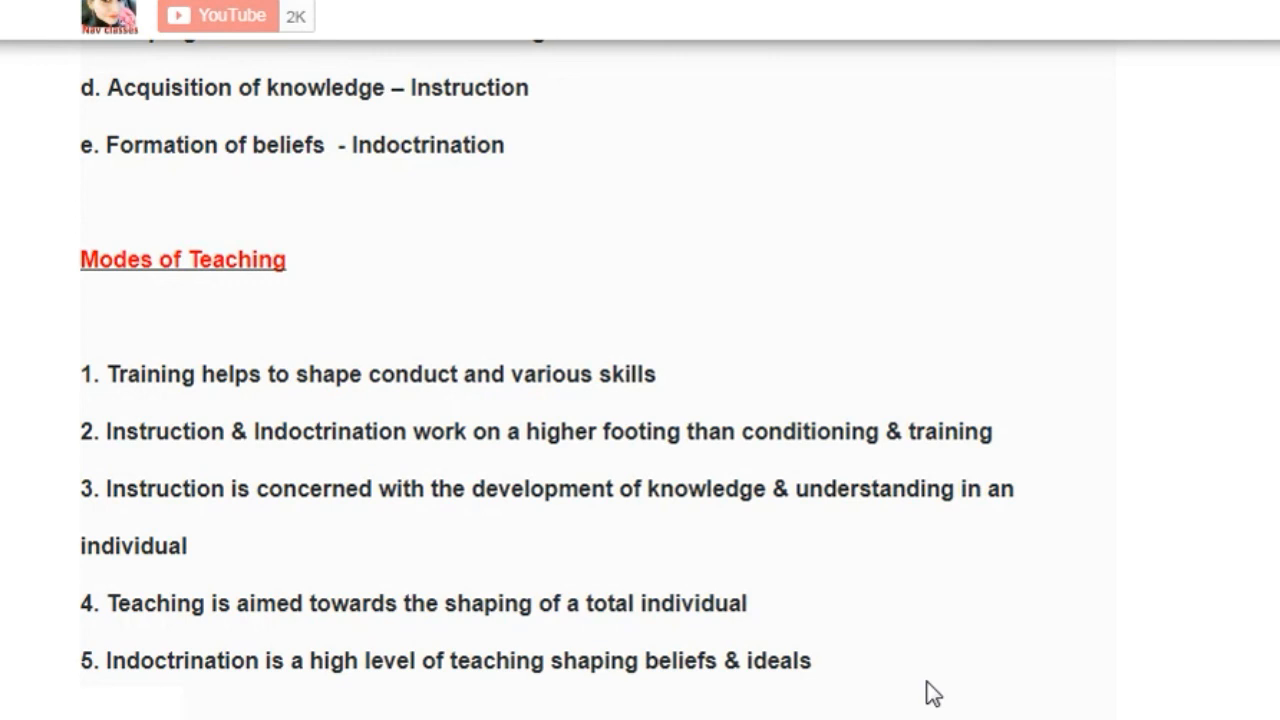
scroll(down, 3)
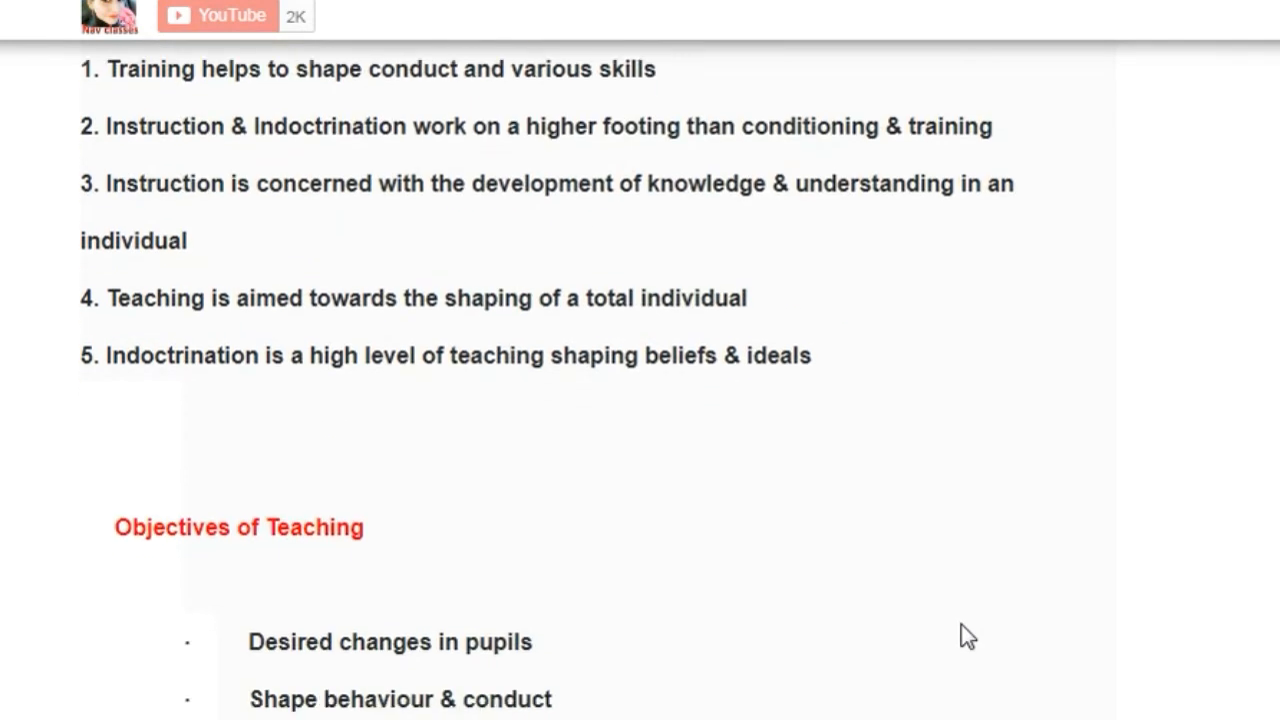
scroll(down, 3)
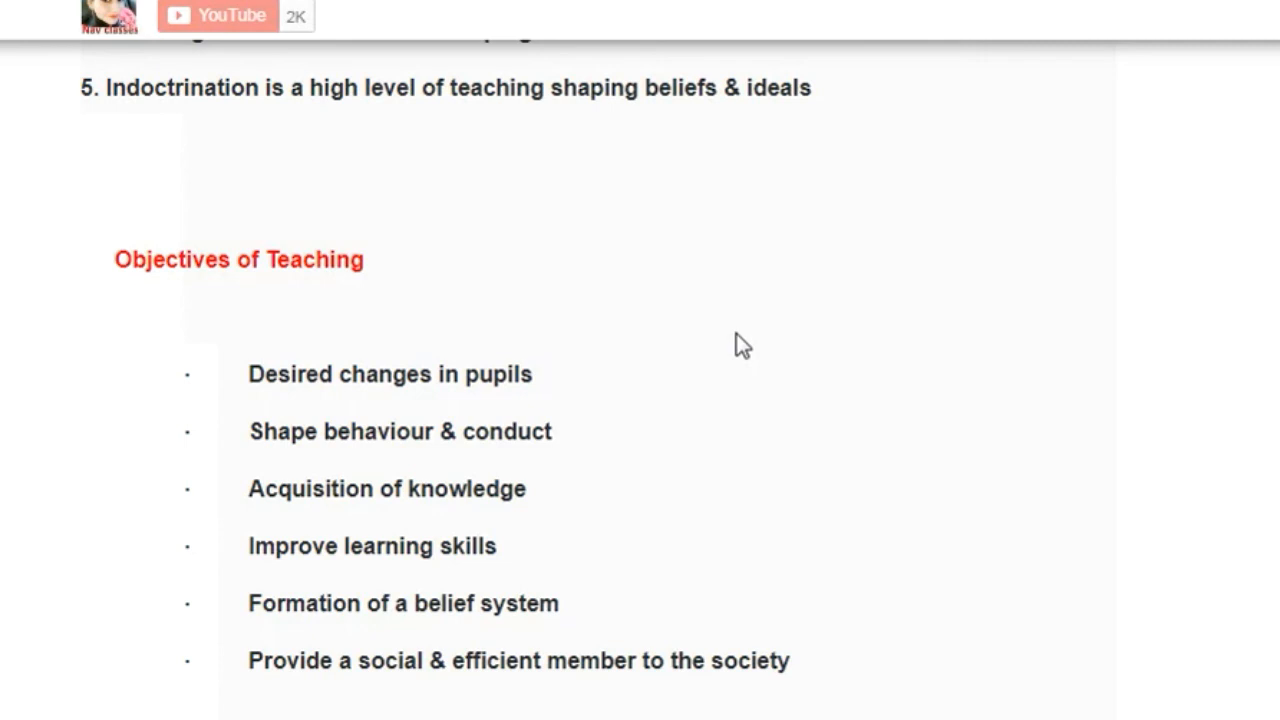
mouse_move(458, 485)
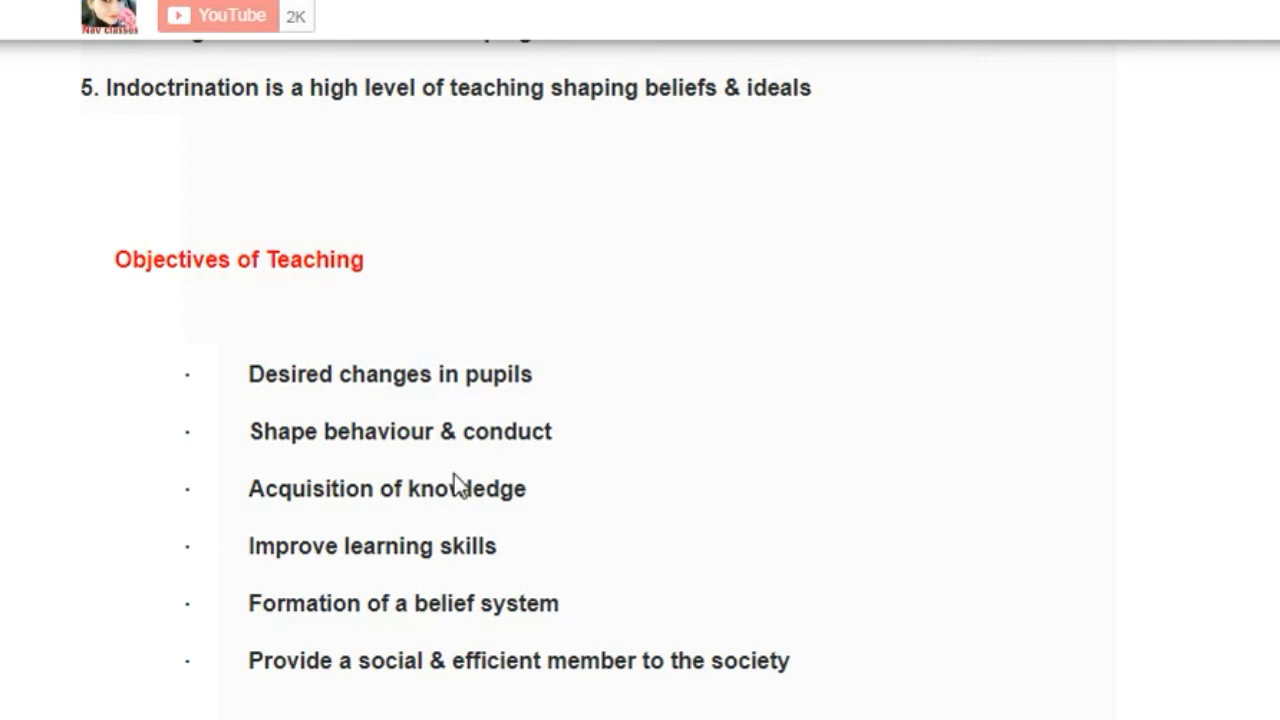
mouse_move(672, 500)
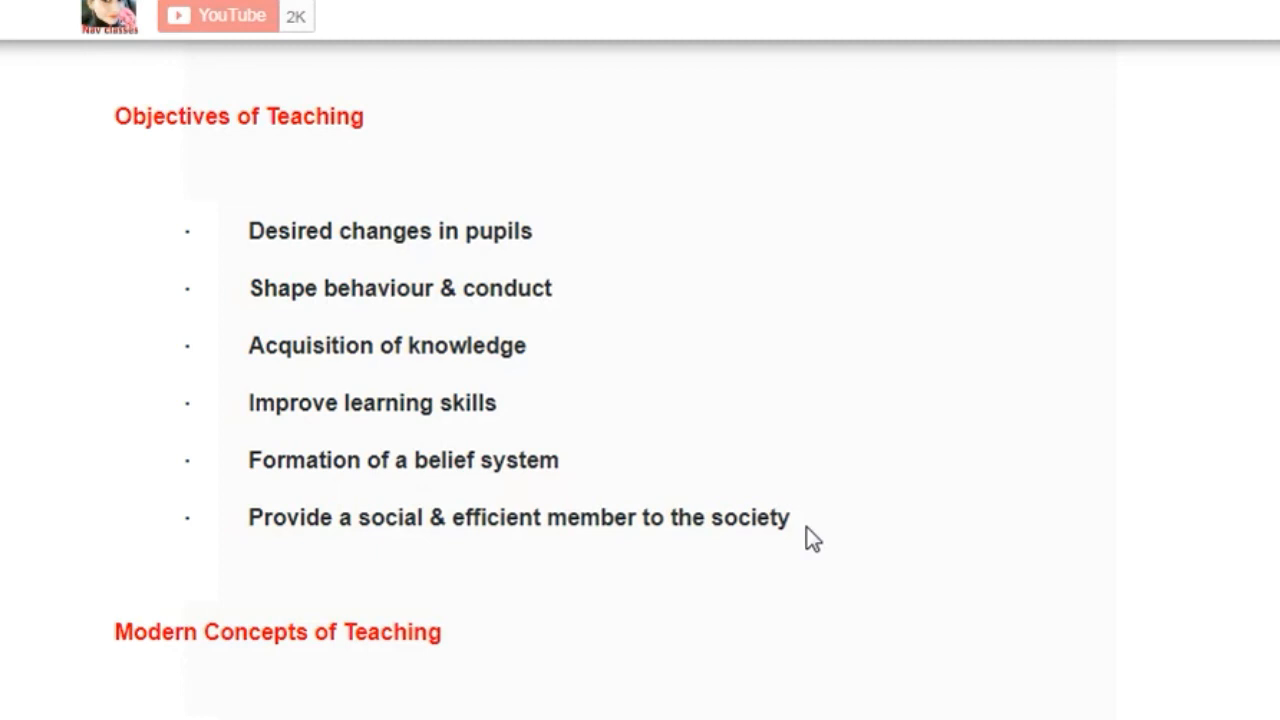
scroll(down, 3)
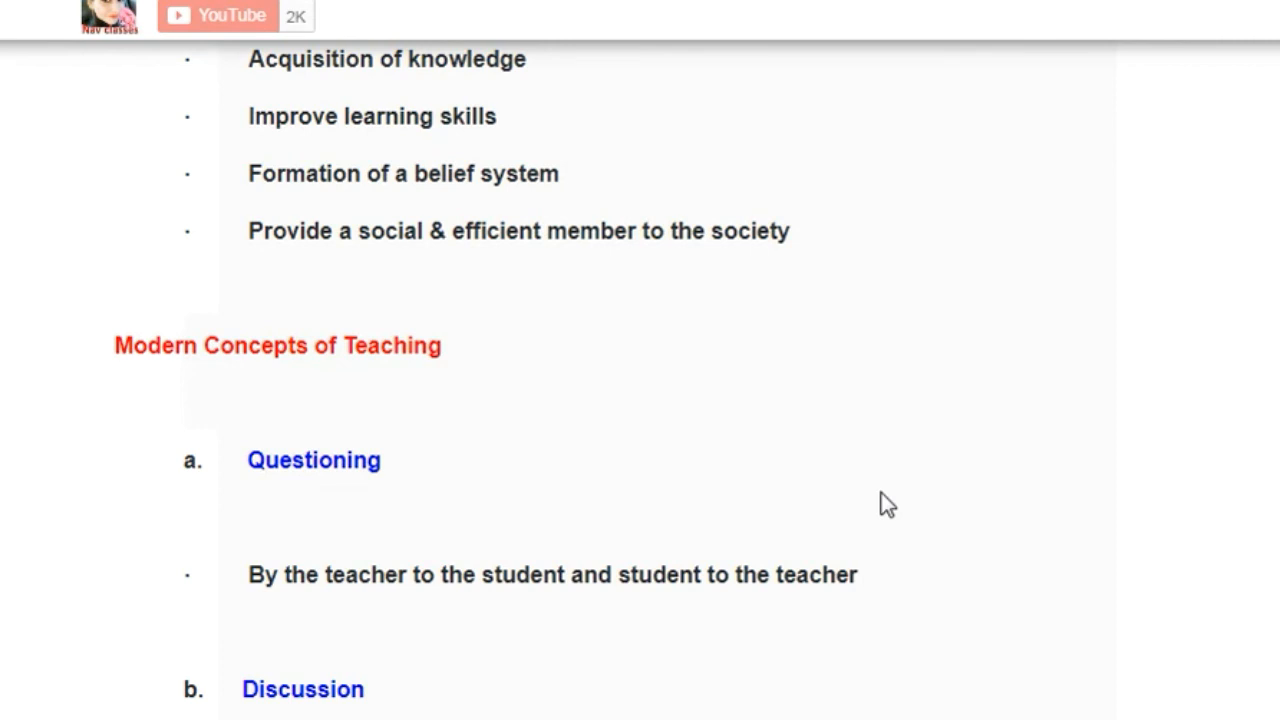
scroll(down, 3)
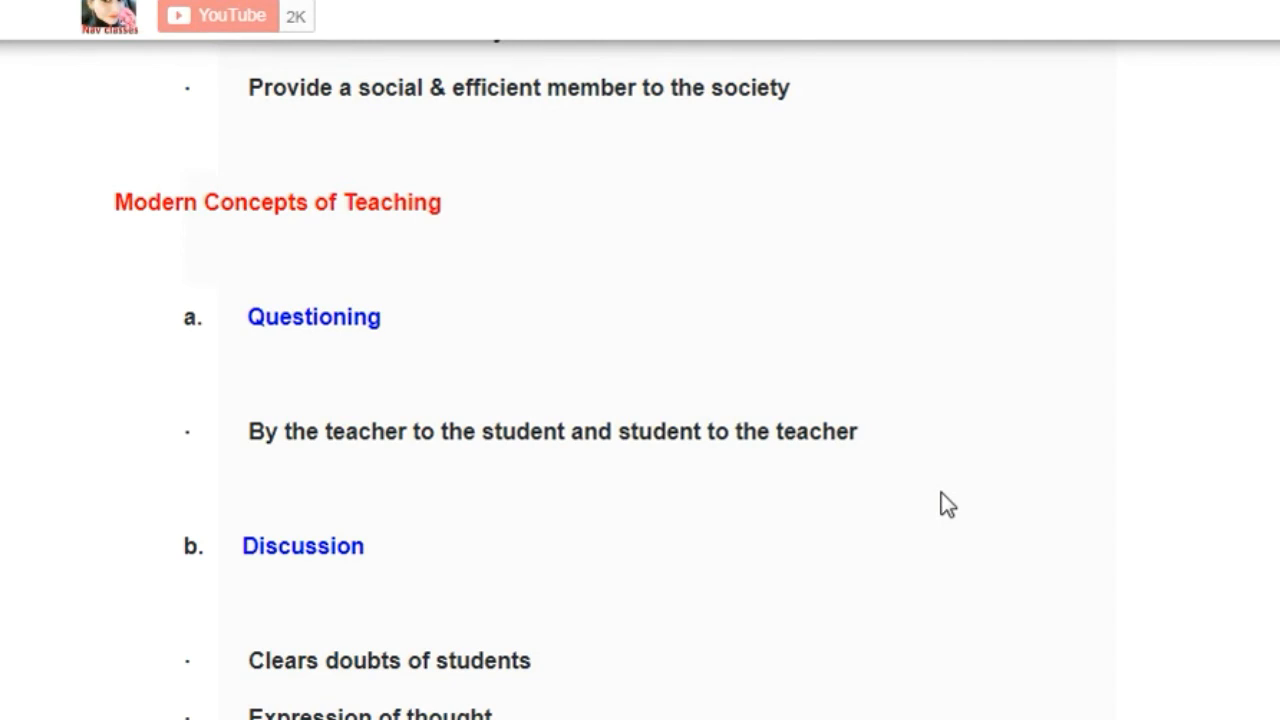
mouse_move(741, 431)
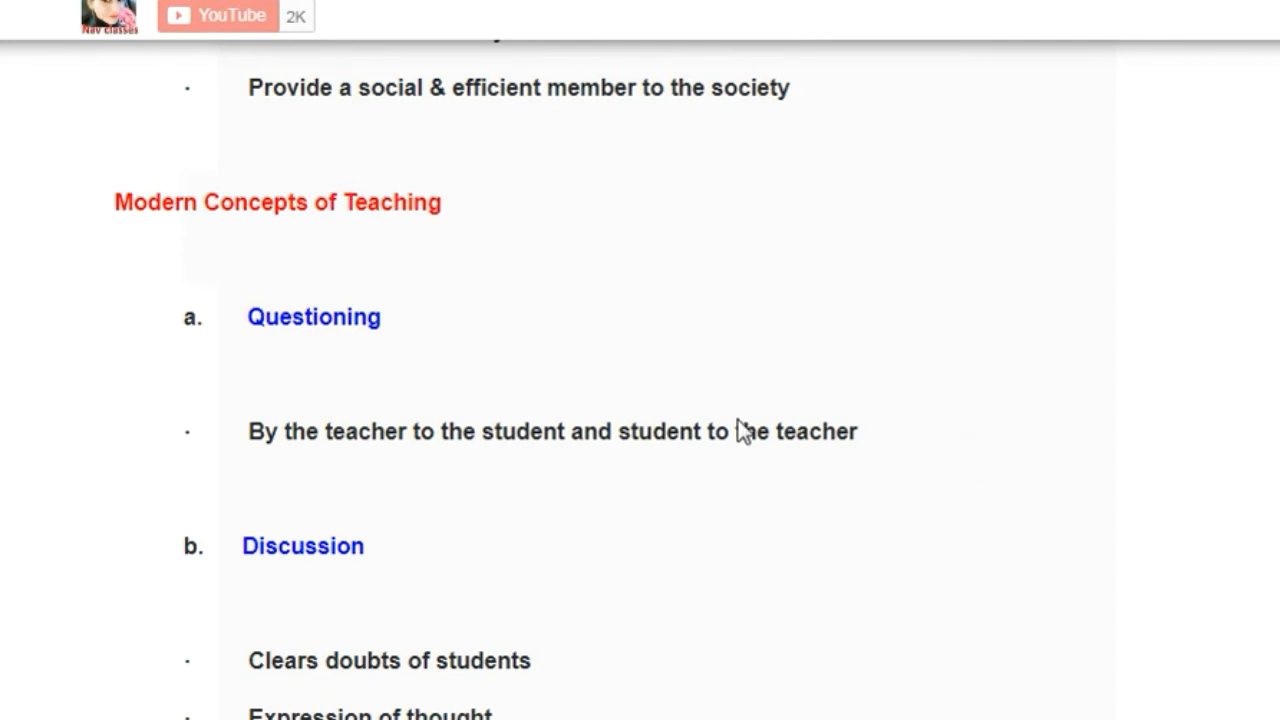
mouse_move(303, 489)
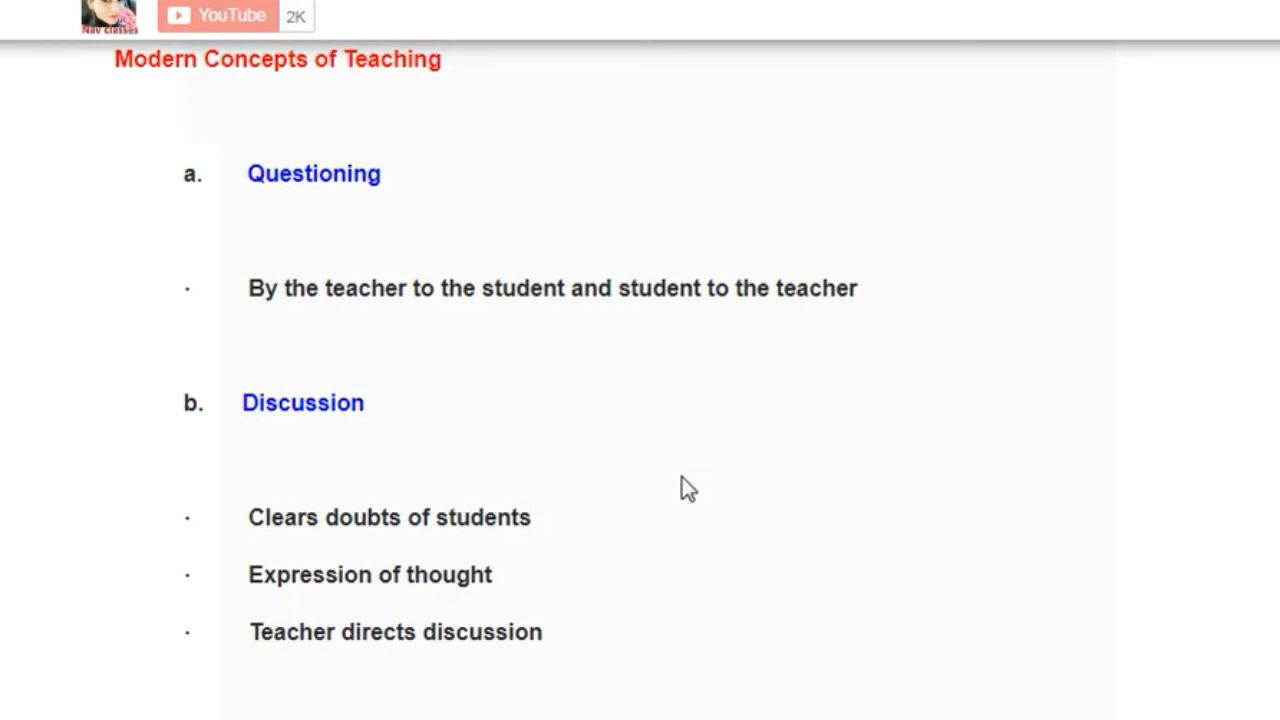
mouse_move(569, 591)
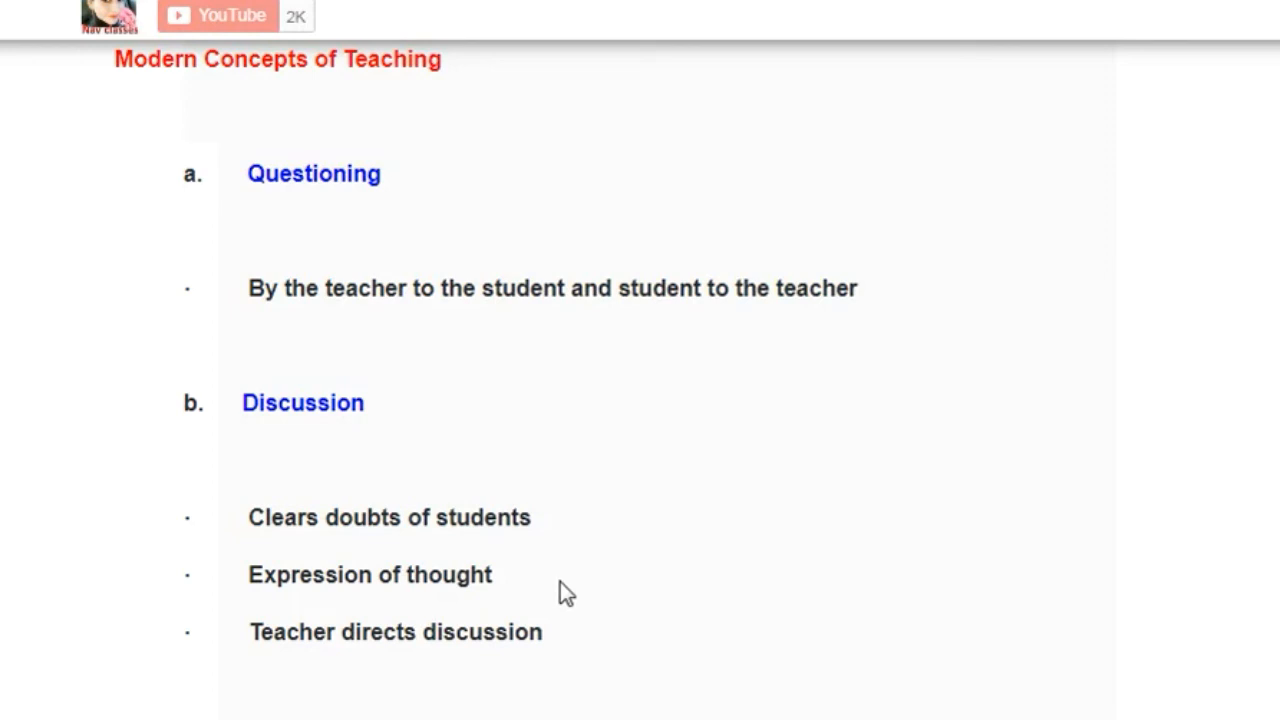
mouse_move(631, 612)
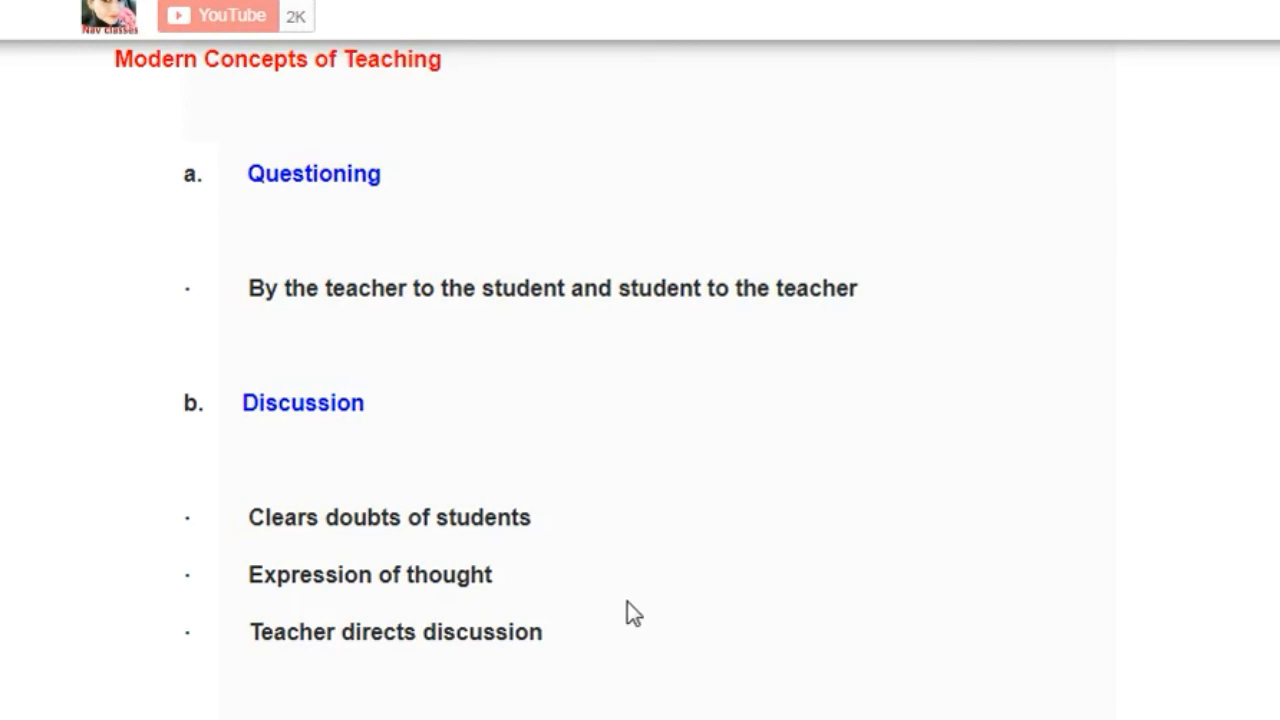
scroll(down, 3)
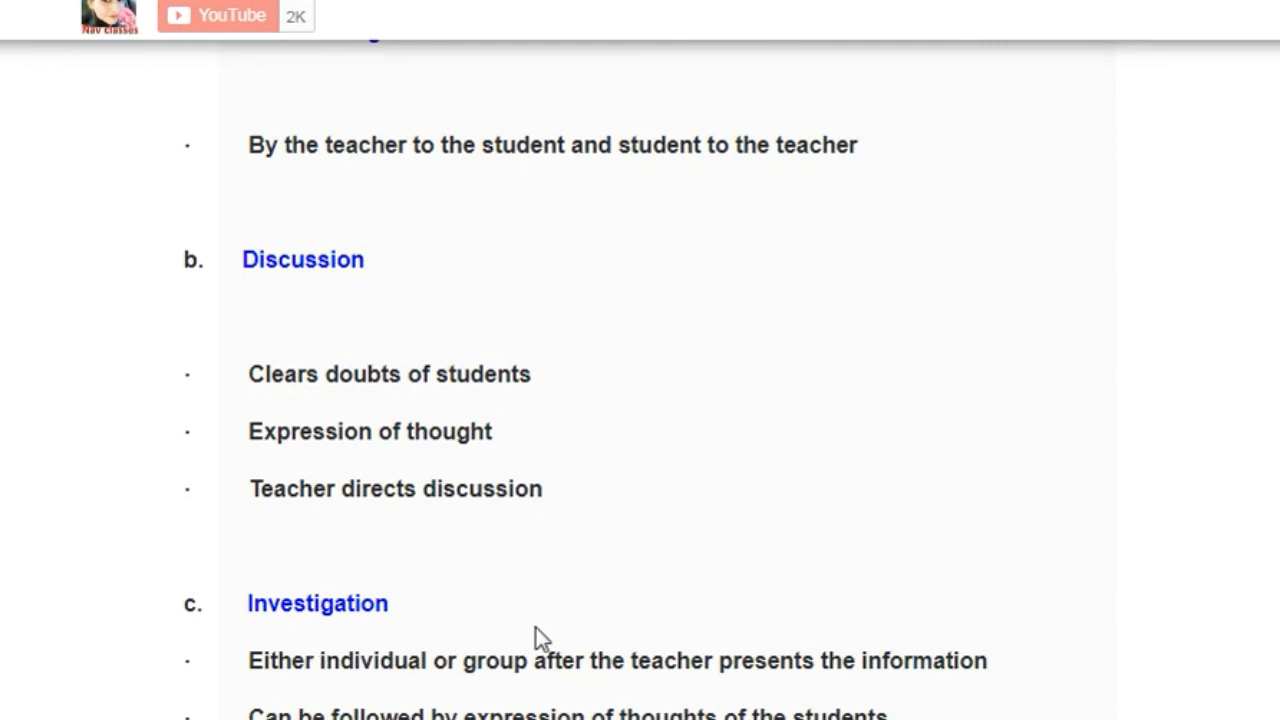
mouse_move(550, 710)
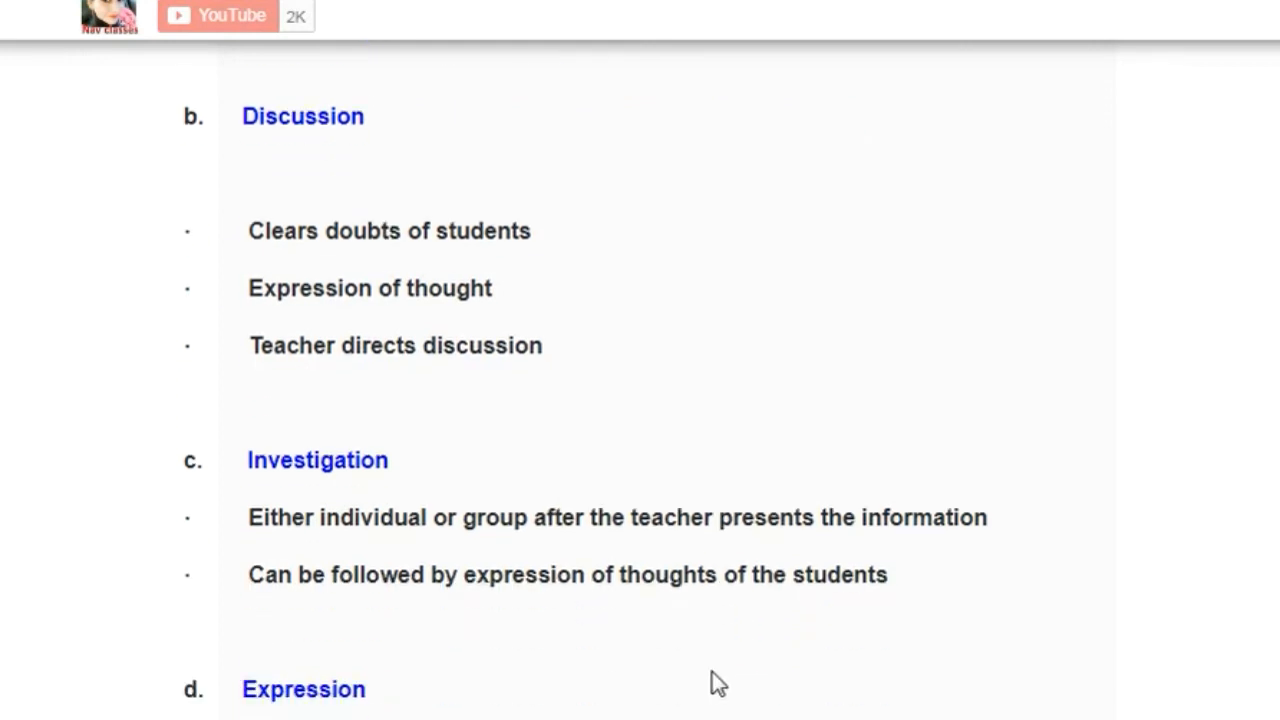
scroll(down, 3)
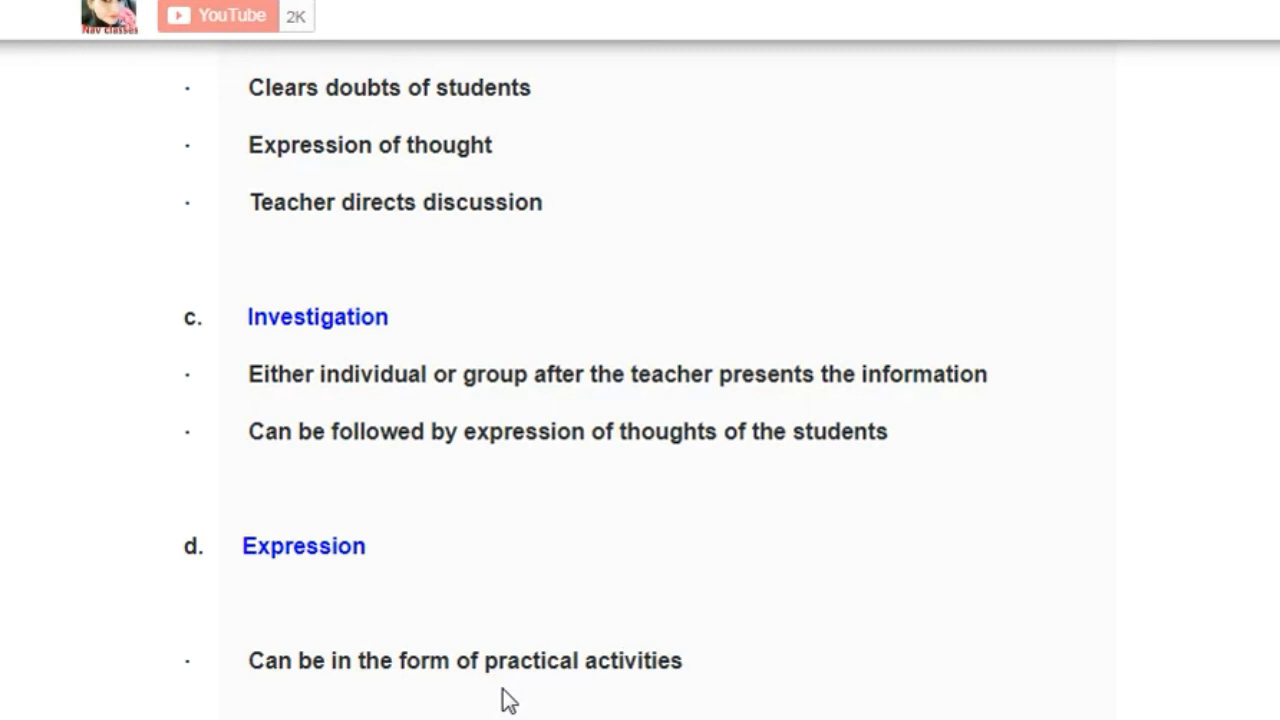
scroll(down, 3)
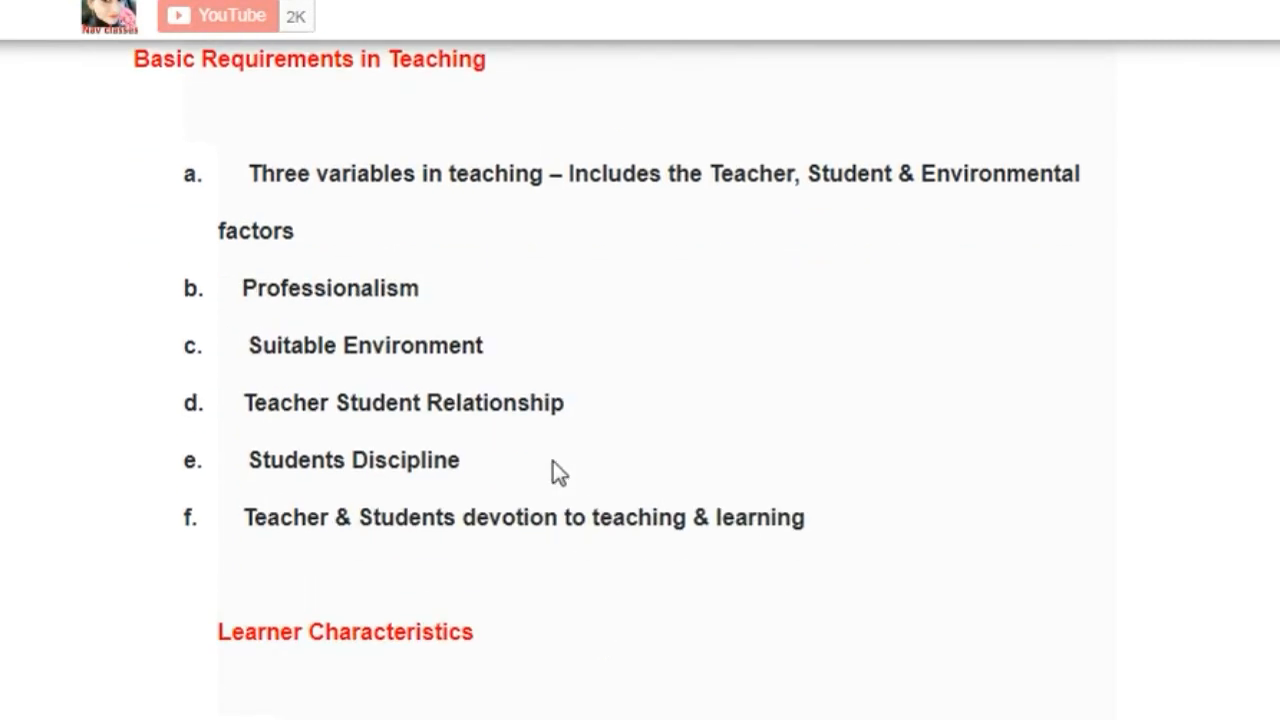
mouse_move(335, 337)
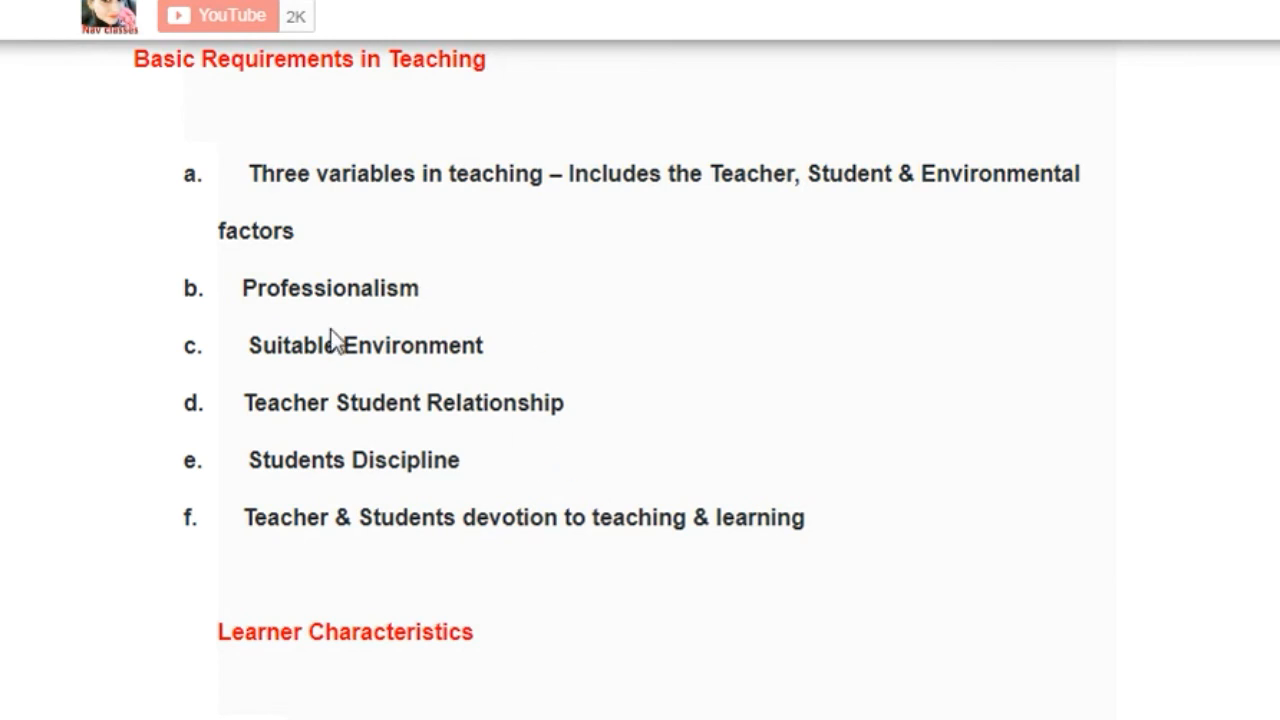
mouse_move(686, 223)
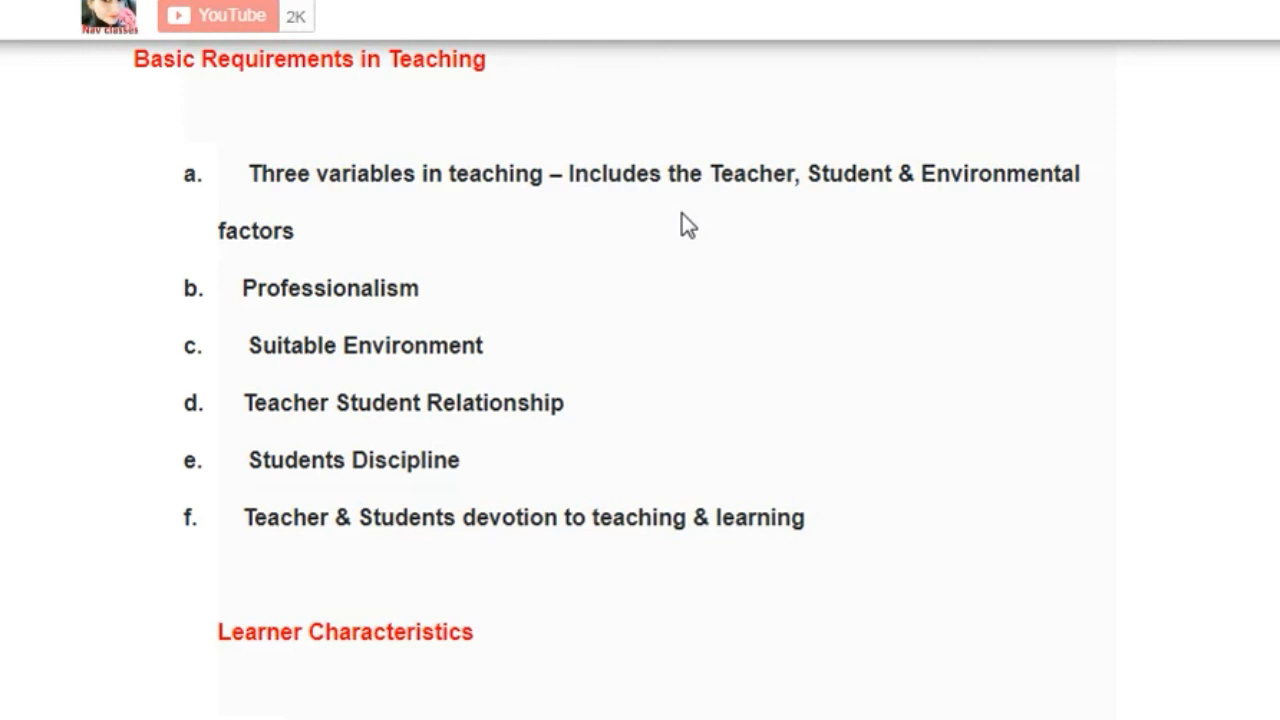
scroll(down, 3)
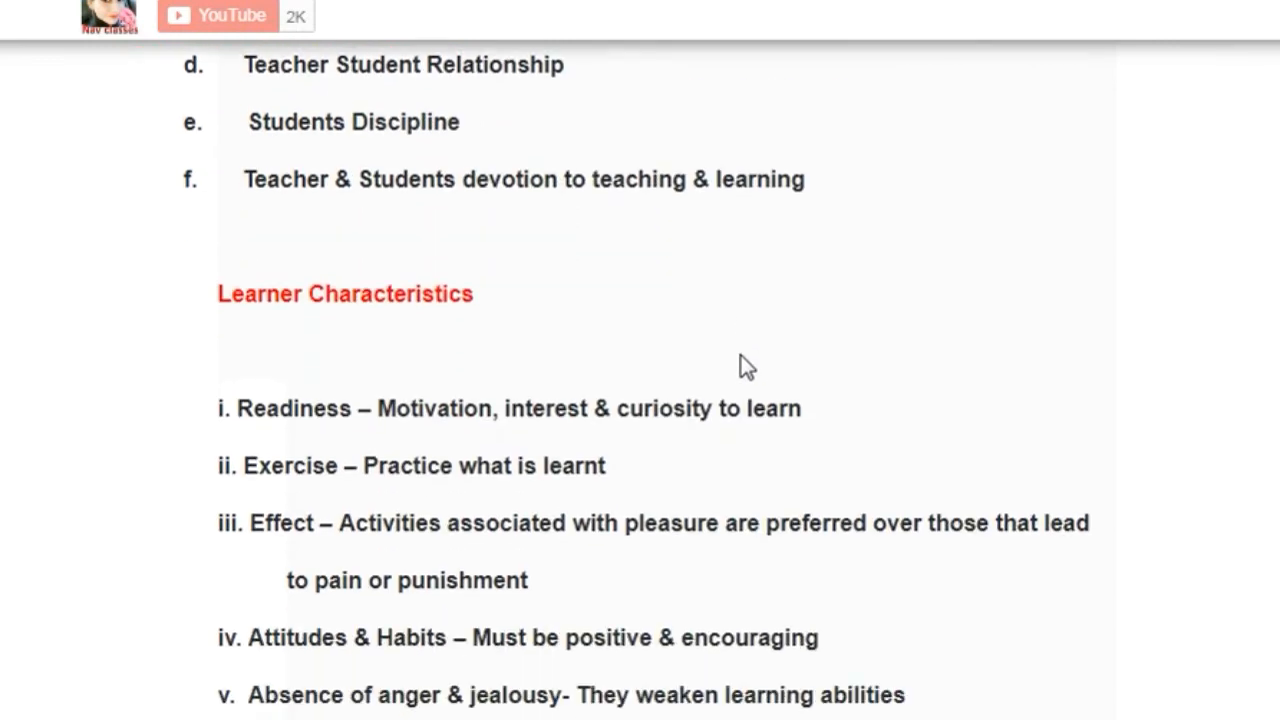
scroll(down, 3)
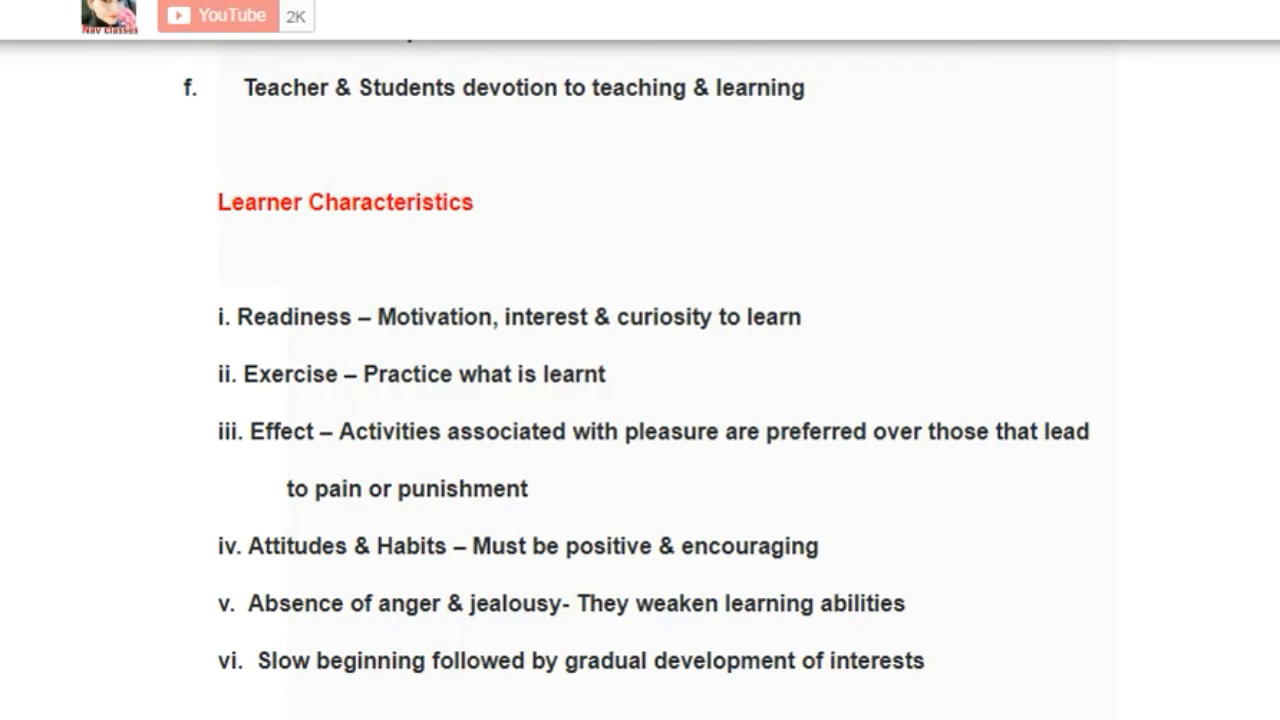
mouse_move(664, 500)
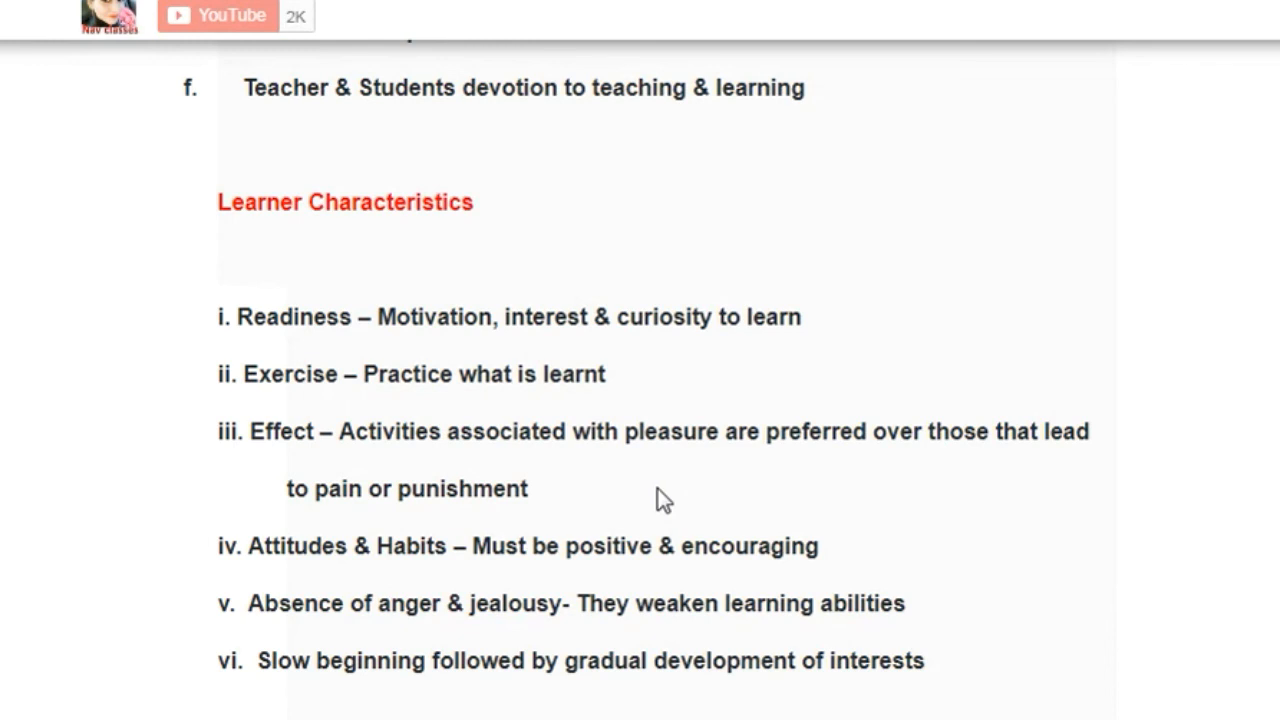
mouse_move(645, 485)
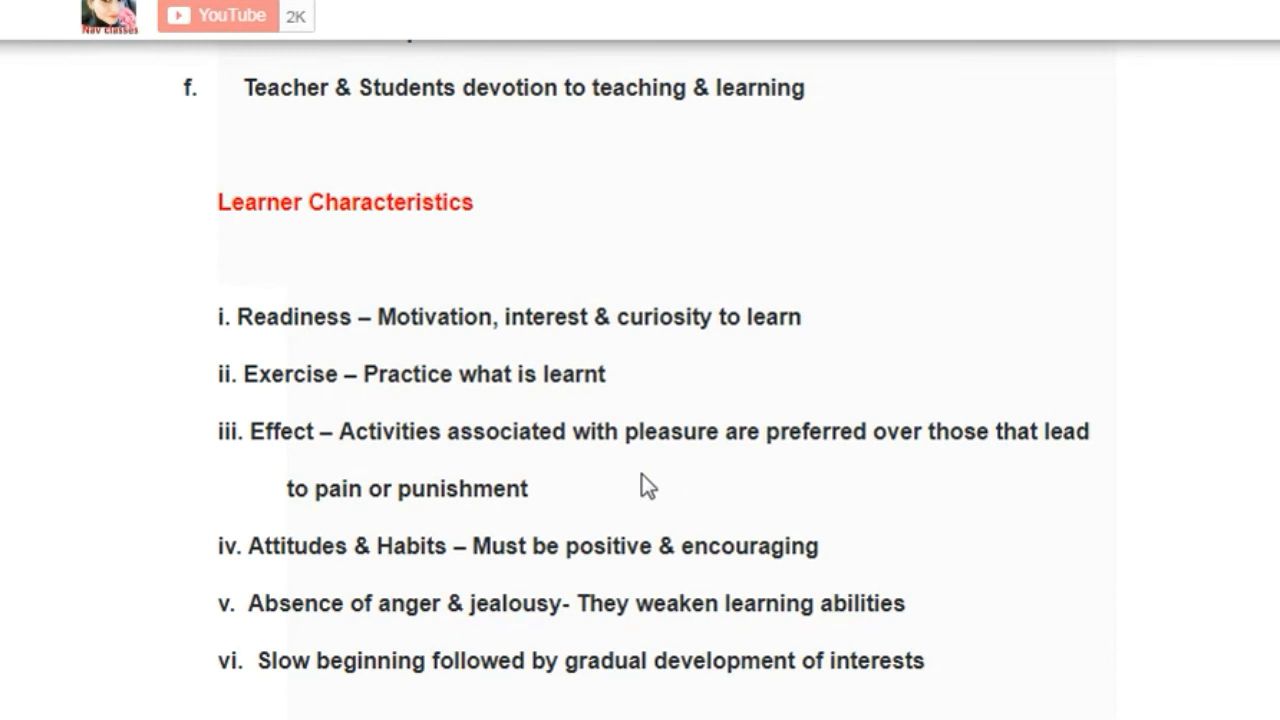
mouse_move(570, 505)
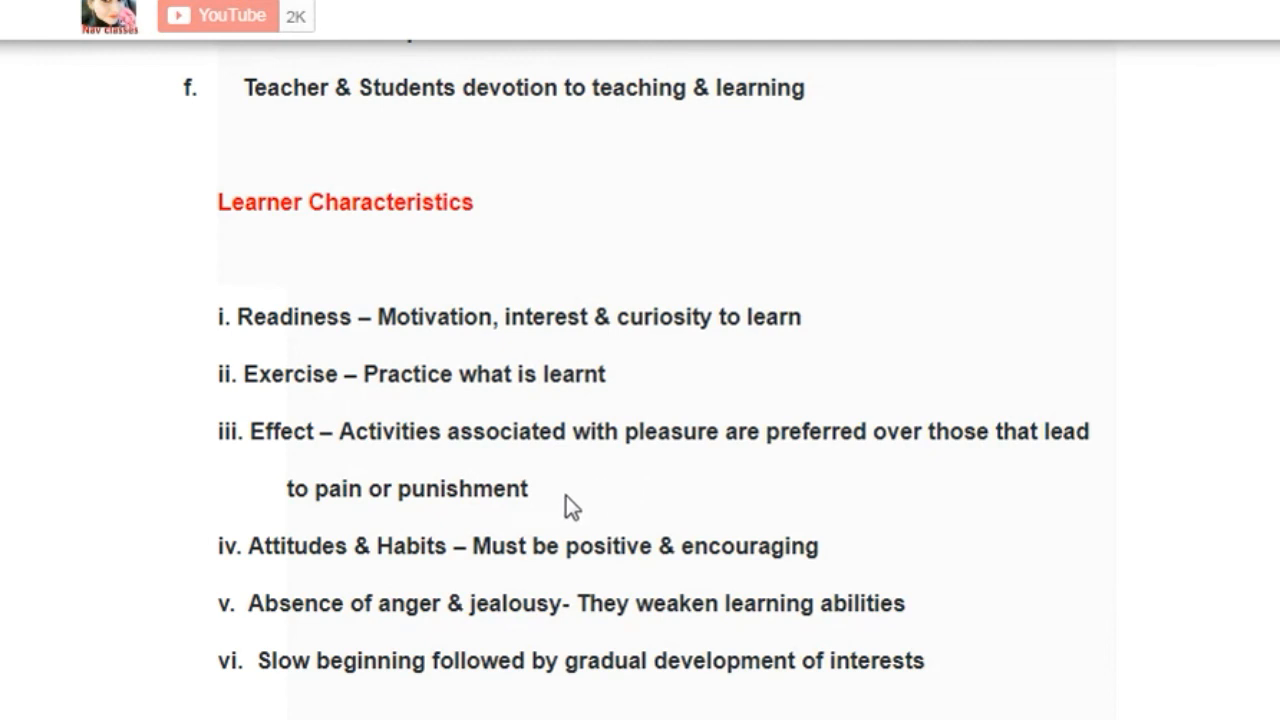
mouse_move(738, 492)
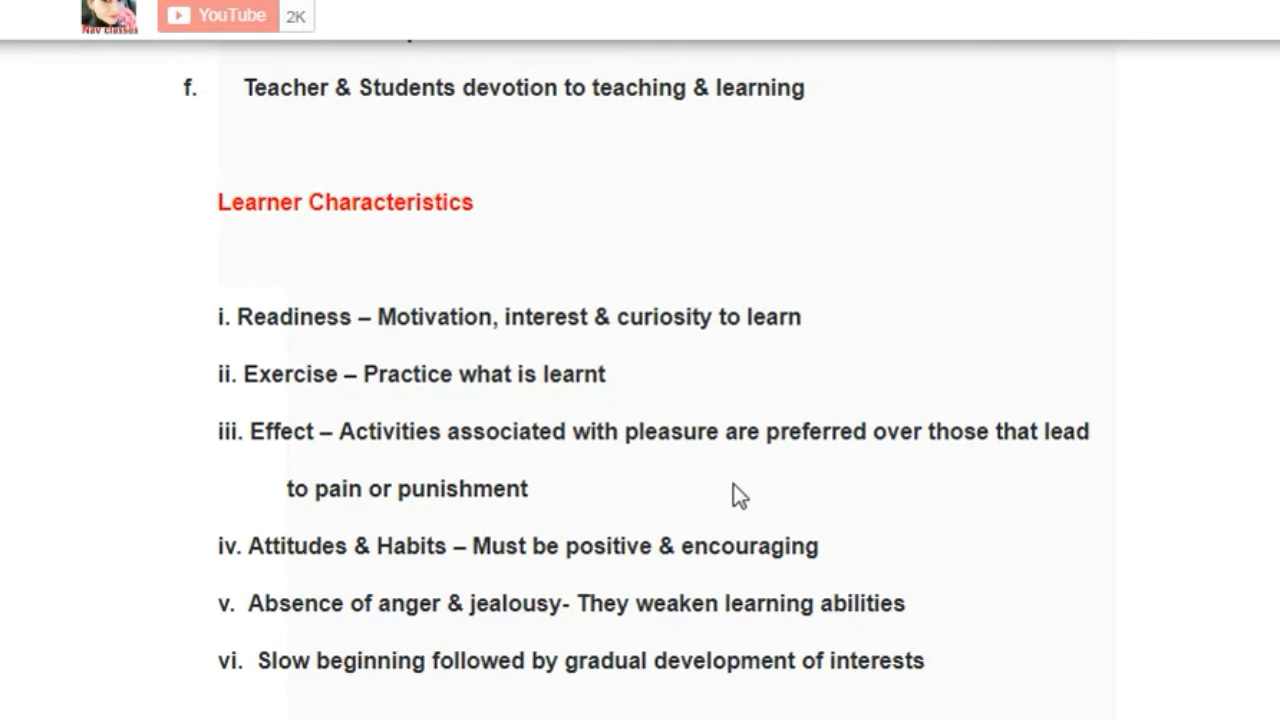
mouse_move(243, 597)
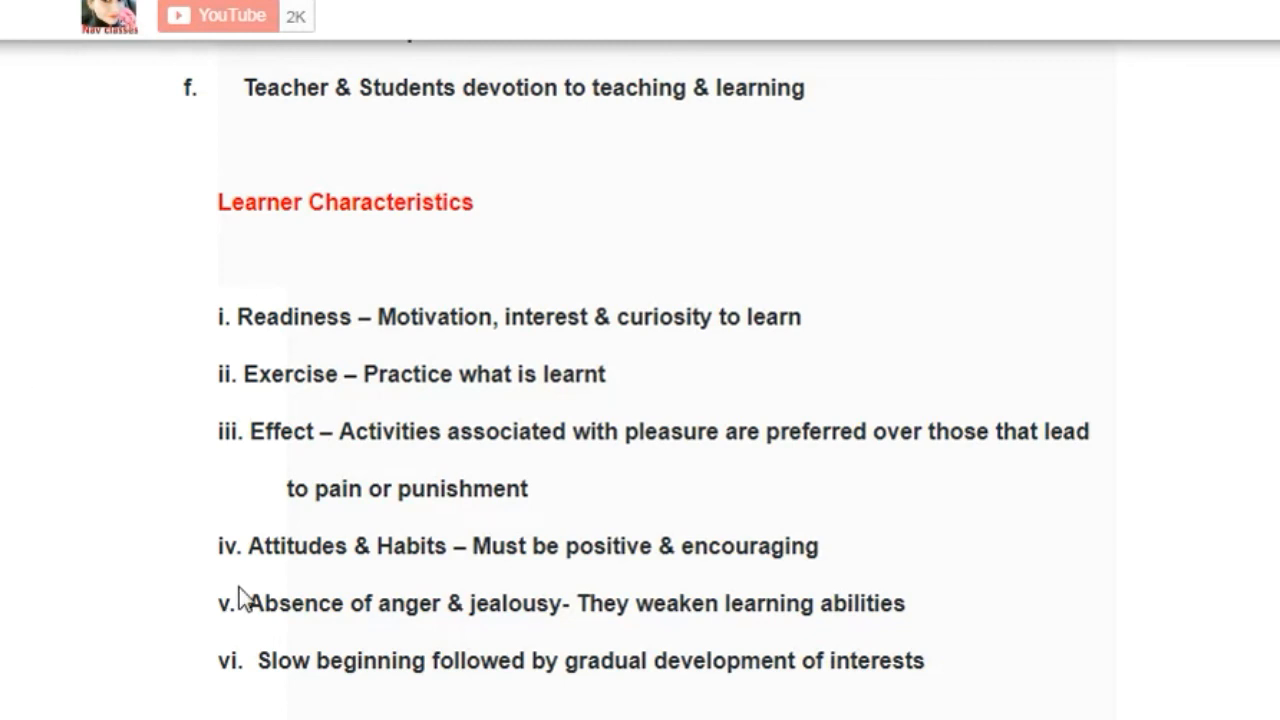
mouse_move(838, 592)
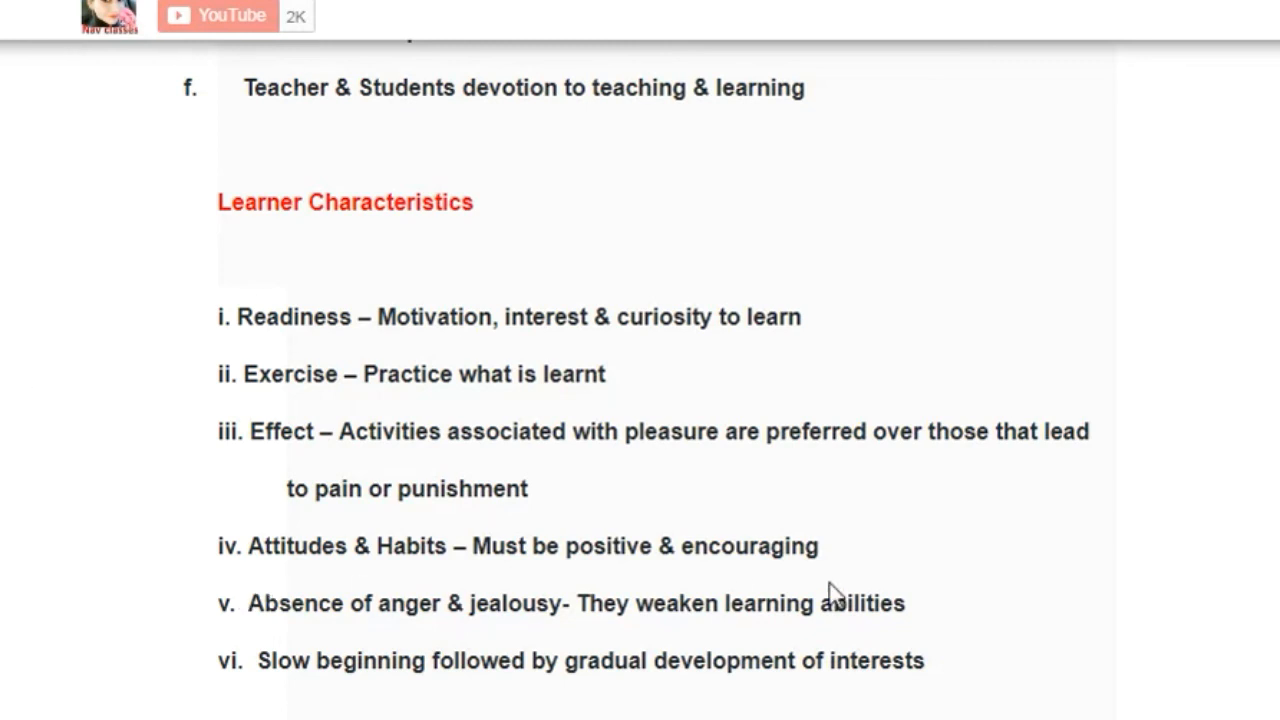
scroll(down, 3)
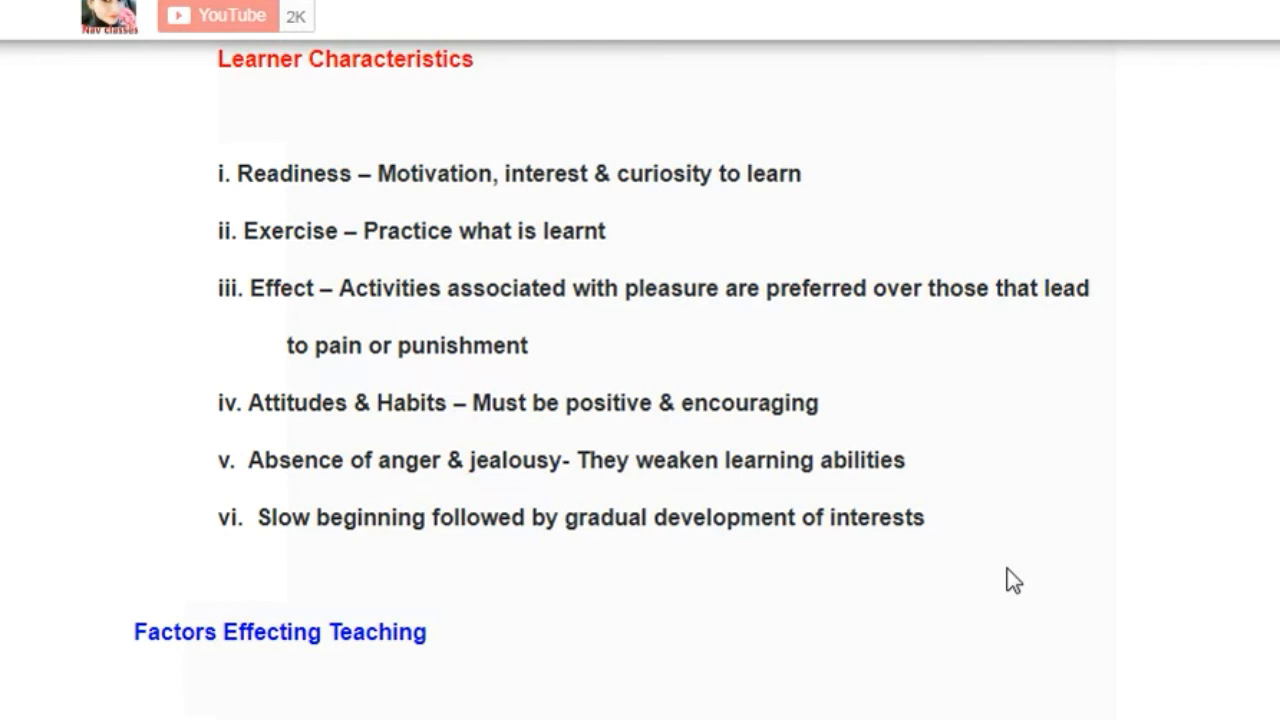
mouse_move(450, 610)
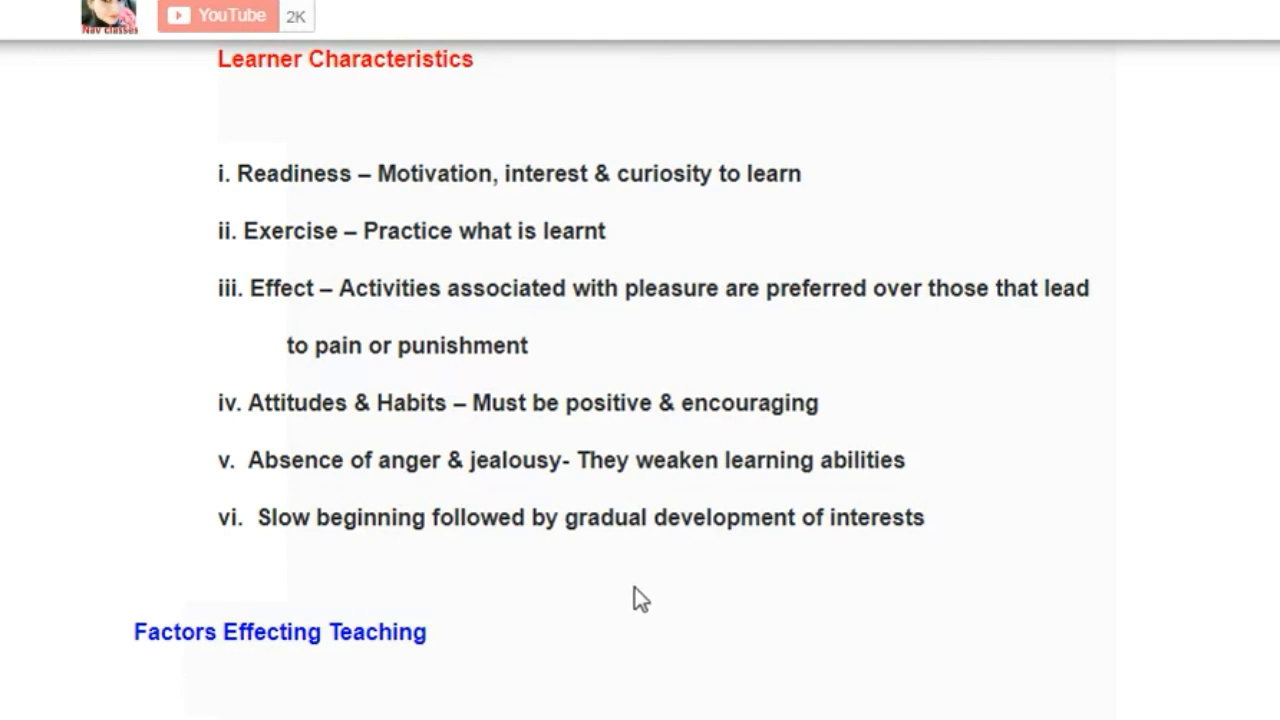
scroll(down, 3)
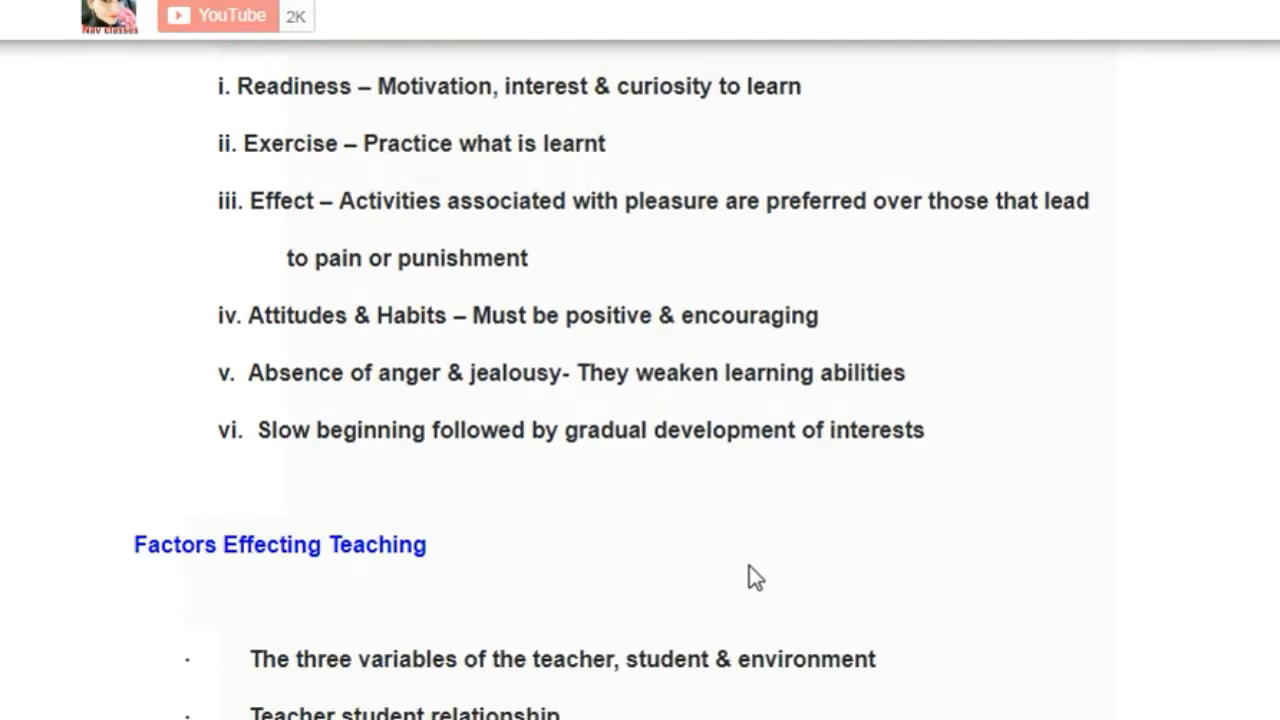
scroll(down, 3)
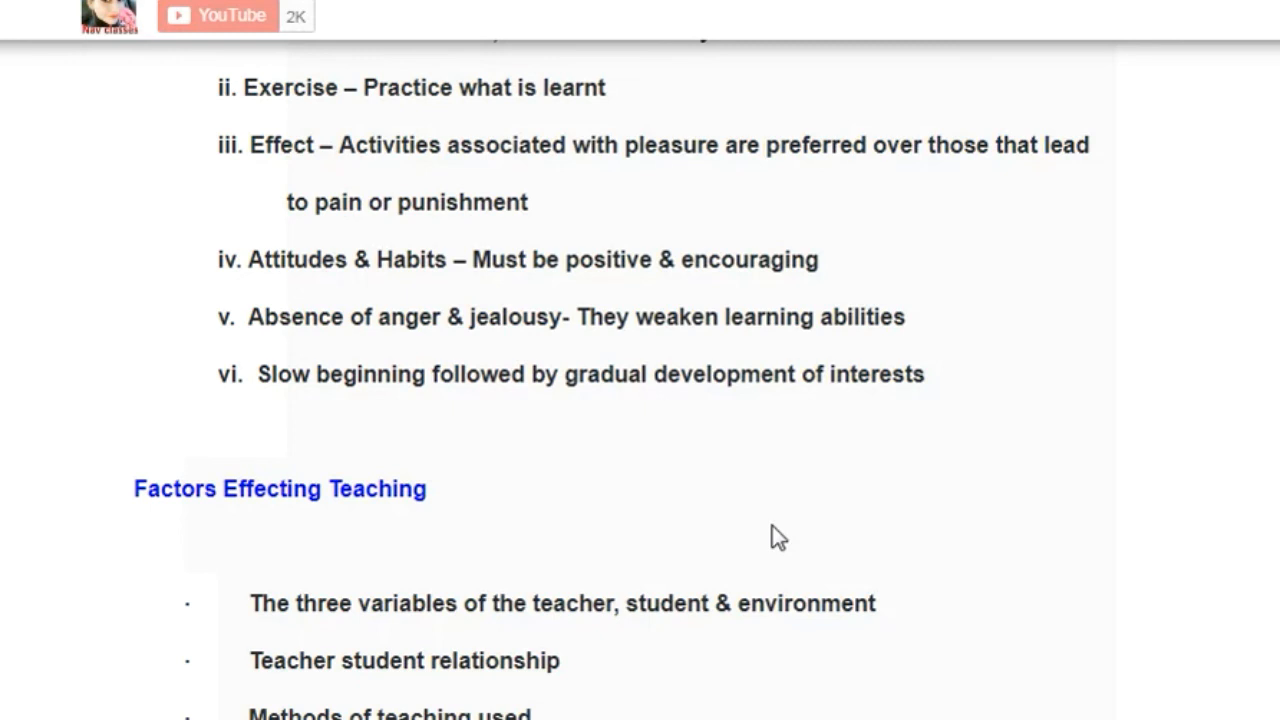
scroll(down, 3)
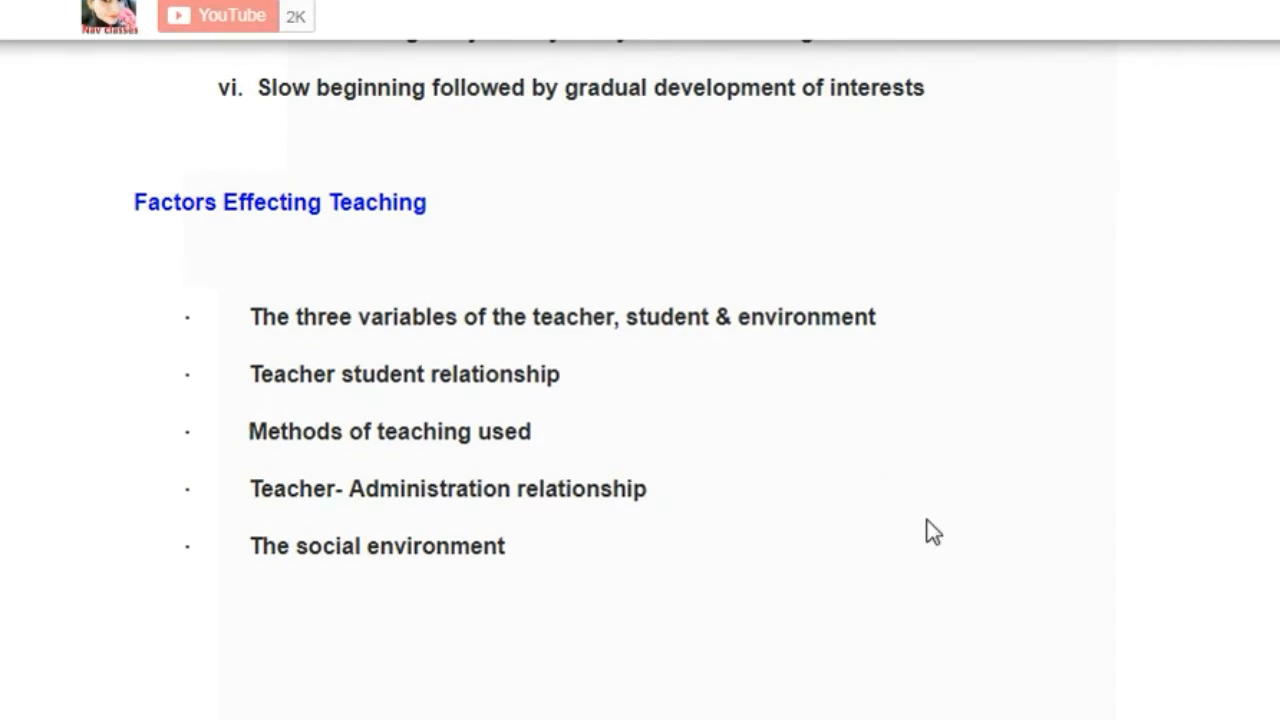
mouse_move(775, 453)
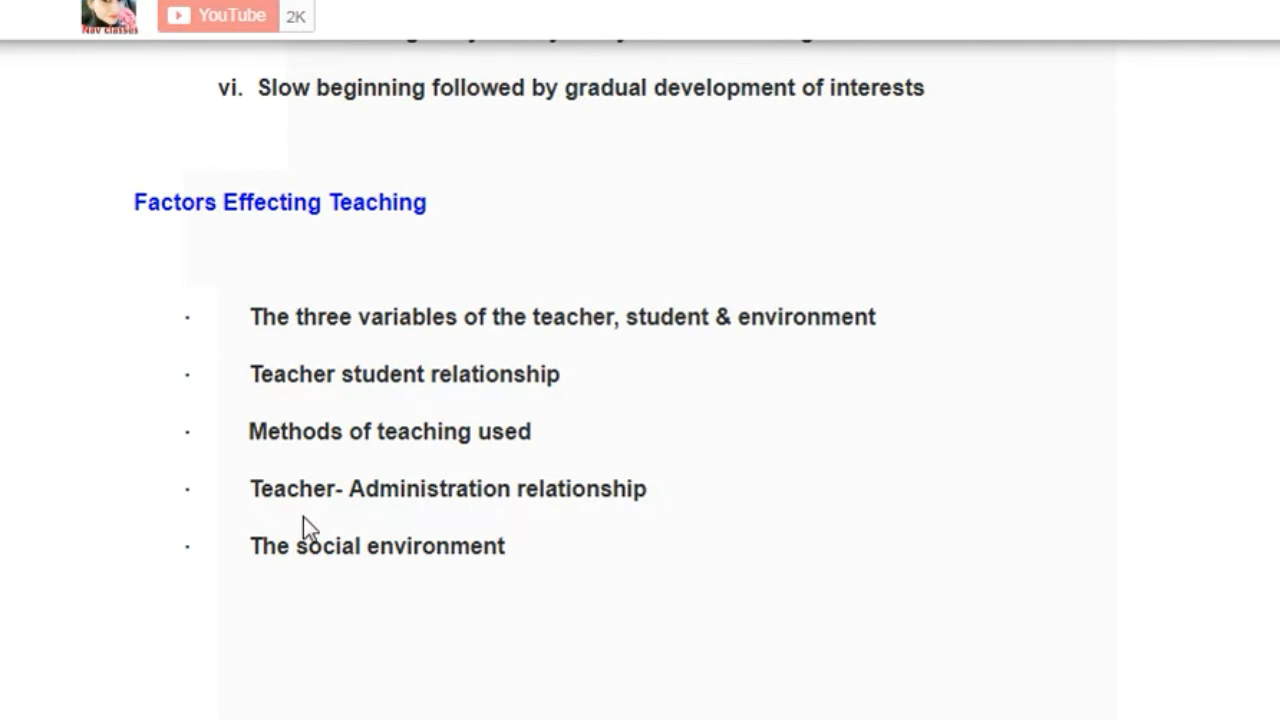
mouse_move(370, 535)
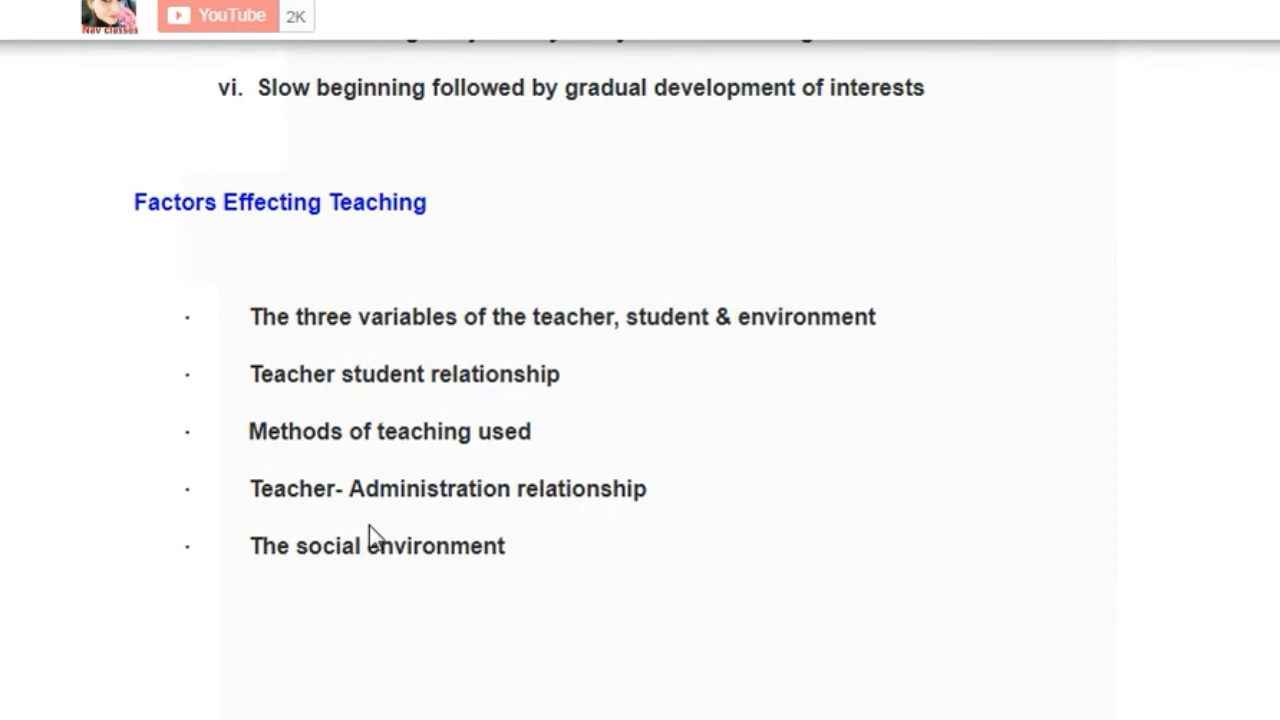
mouse_move(573, 565)
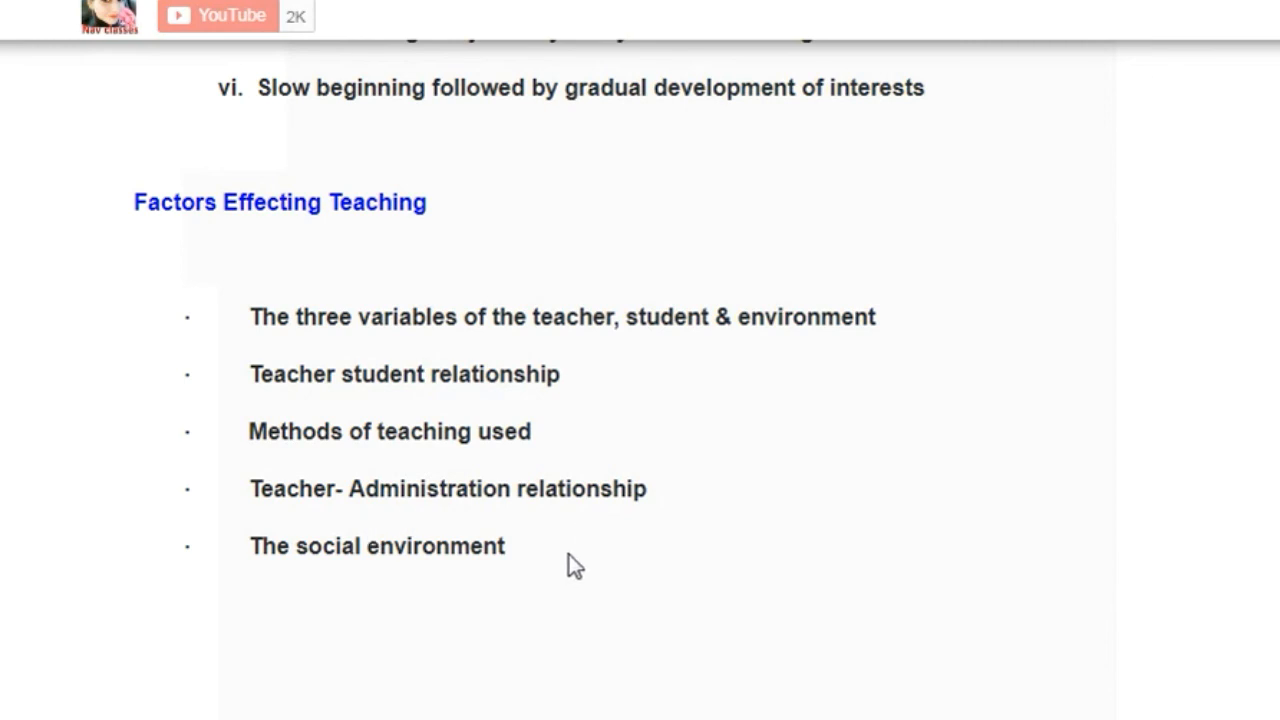
mouse_move(570, 625)
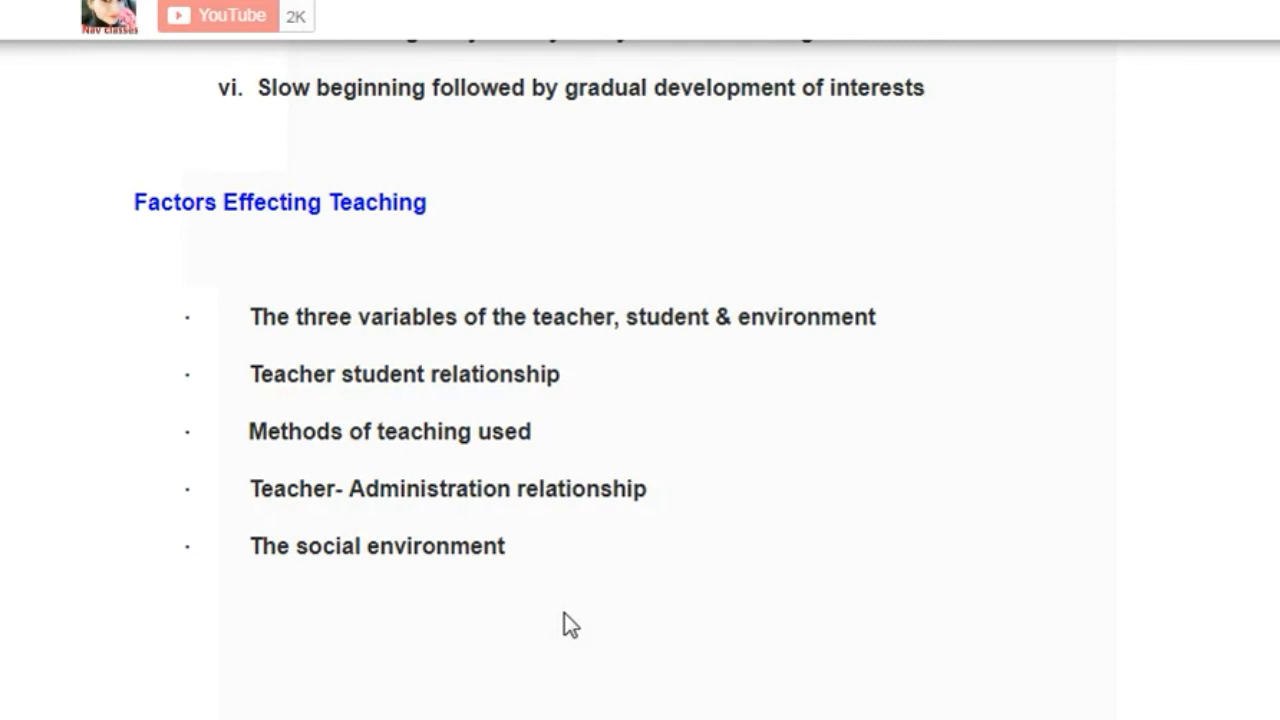
scroll(down, 3)
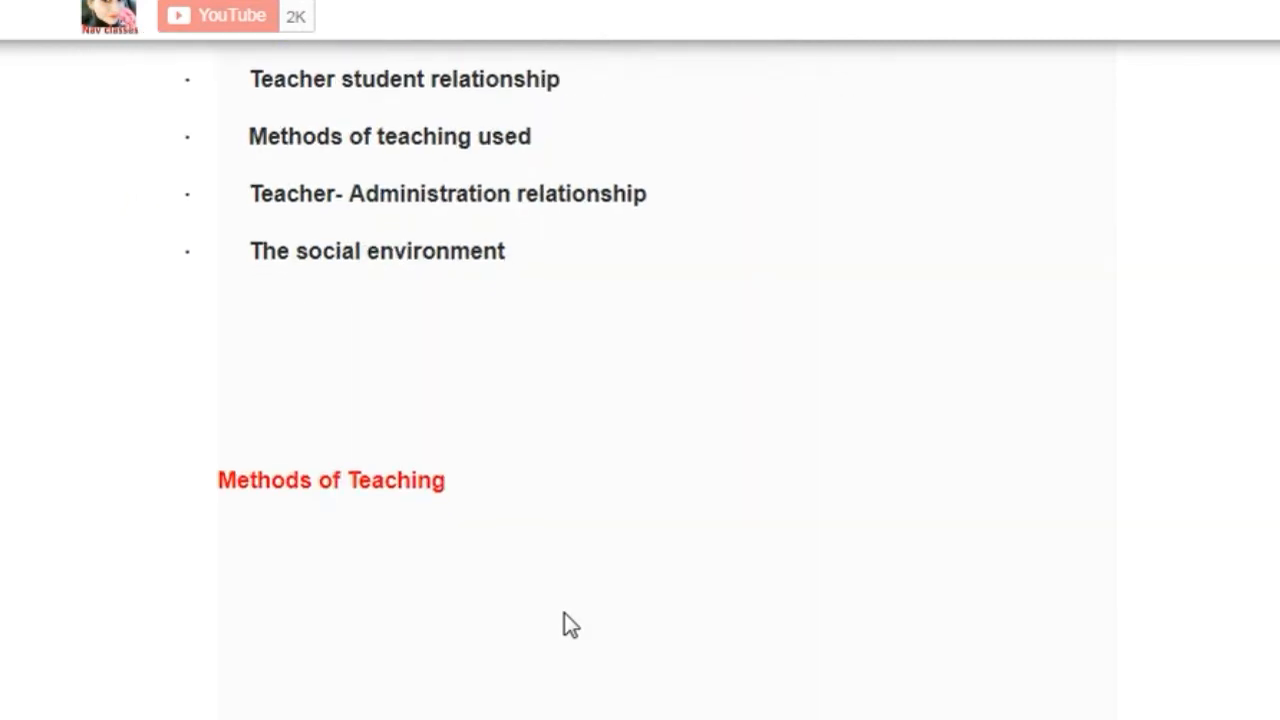
scroll(down, 3)
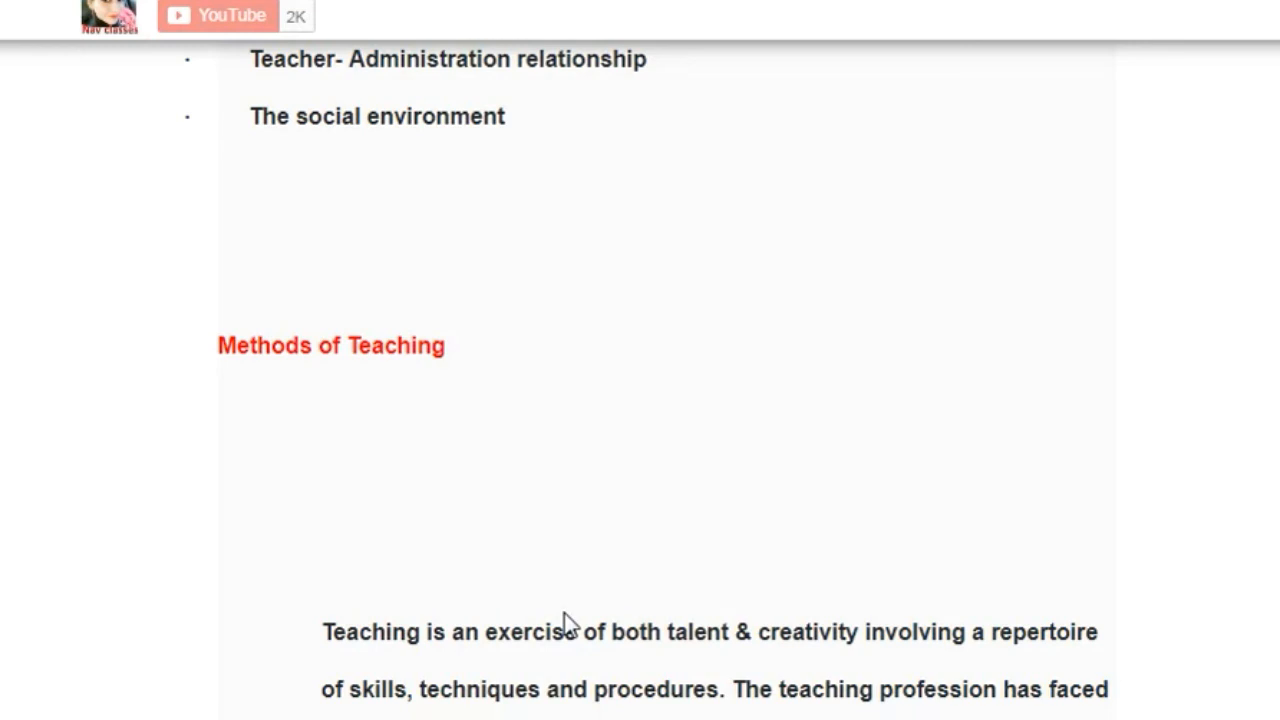
mouse_move(787, 491)
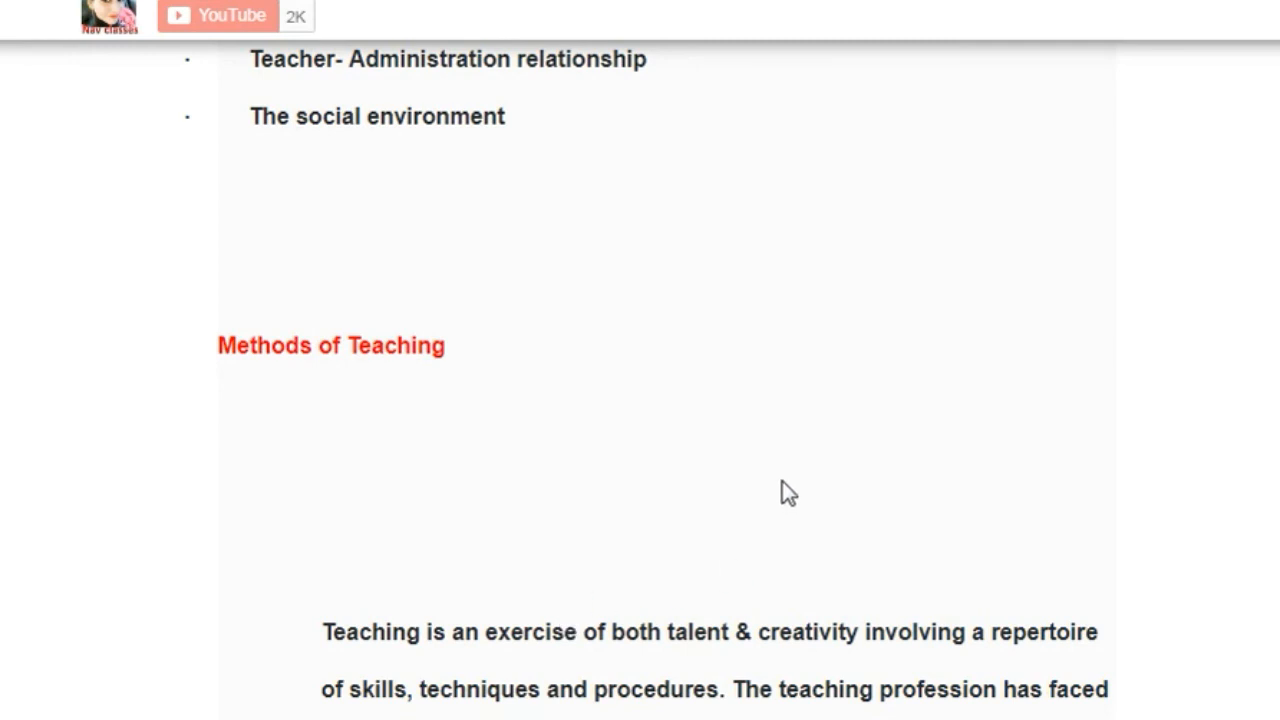
mouse_move(818, 458)
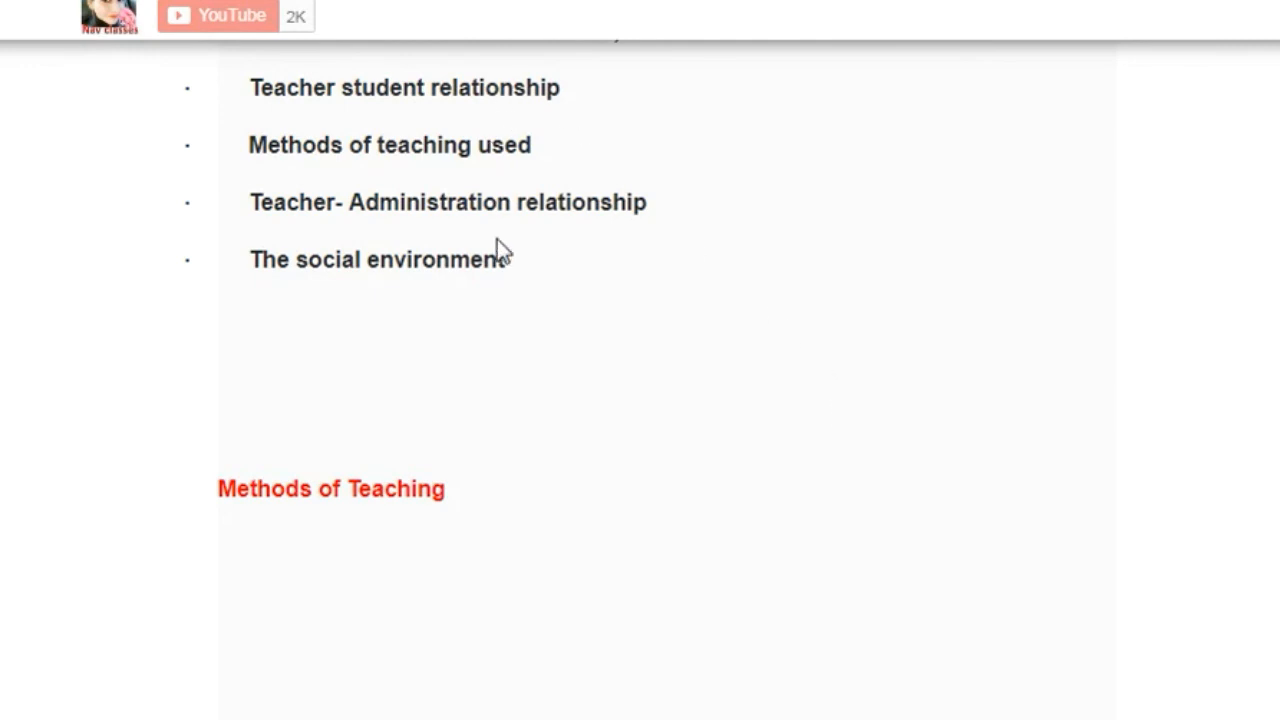
mouse_move(787, 319)
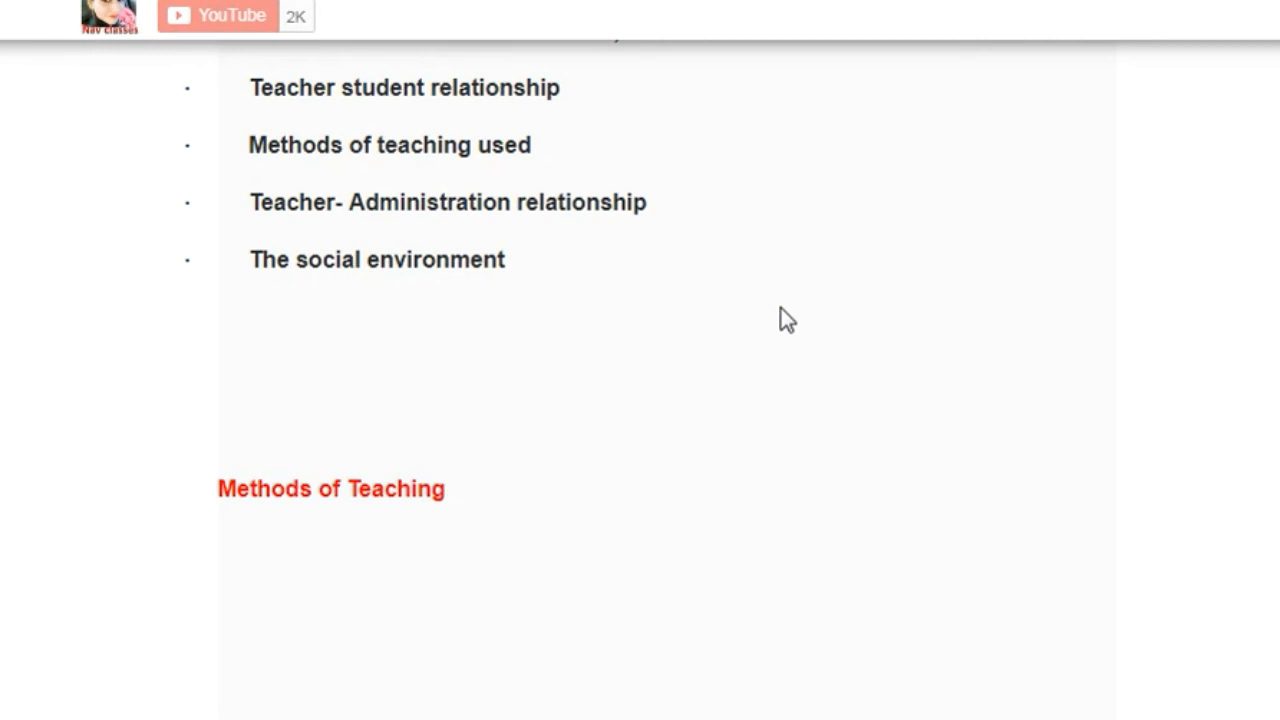